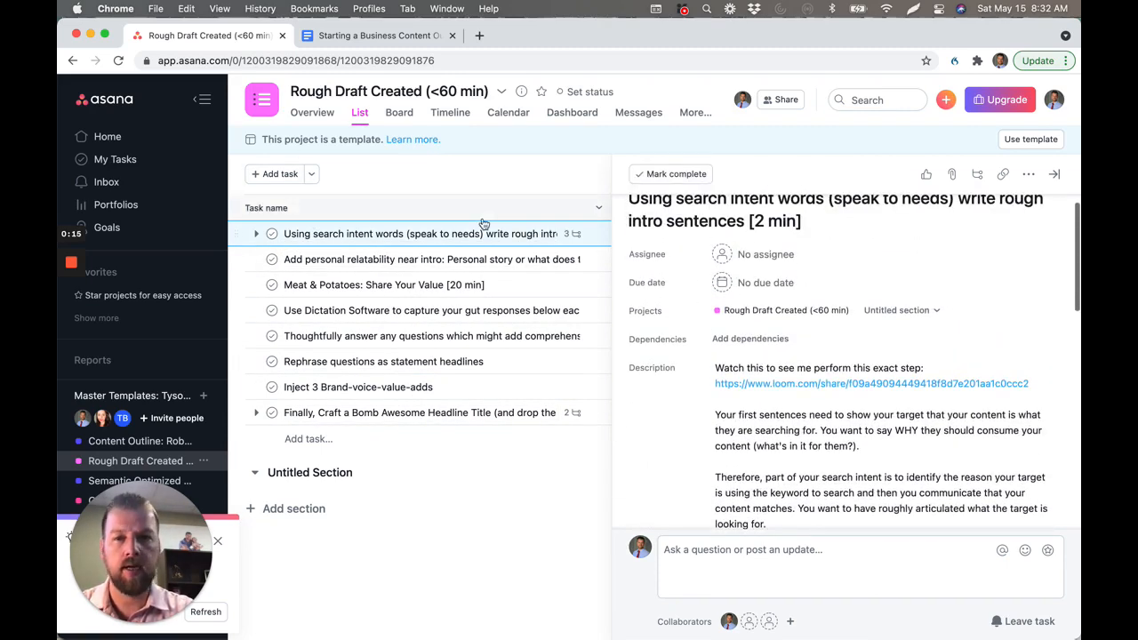
Add 'Watch this video to see how to mark when work is completed:' under the Loom link in the task description.
{"action": "left_click", "coordinate": [1053, 175]}
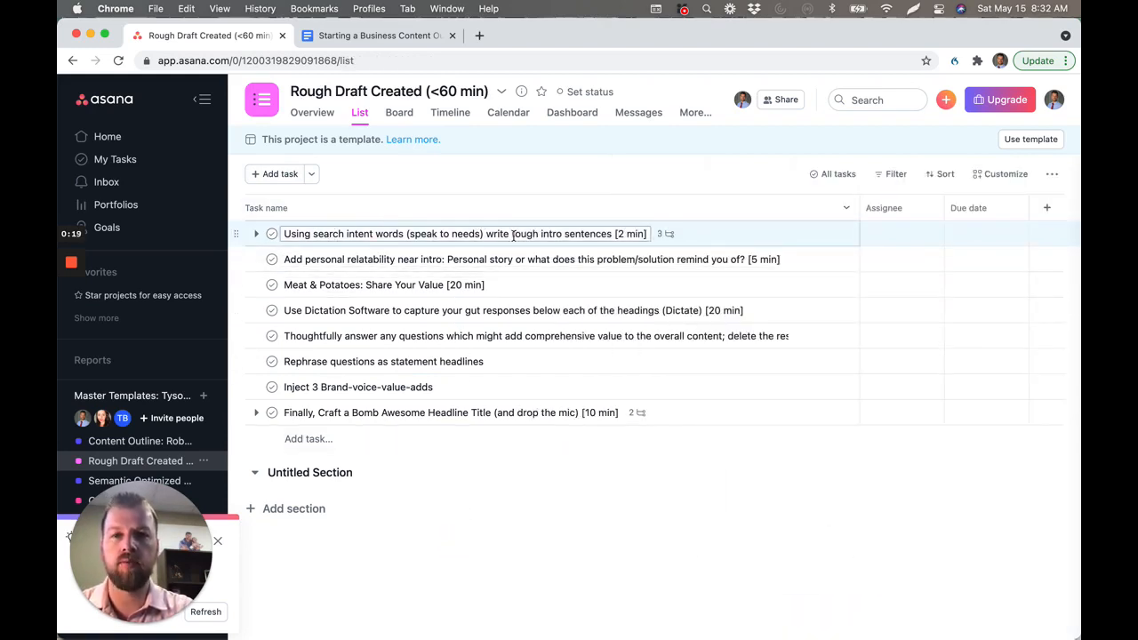
{"action": "mouse_move", "coordinate": [711, 238]}
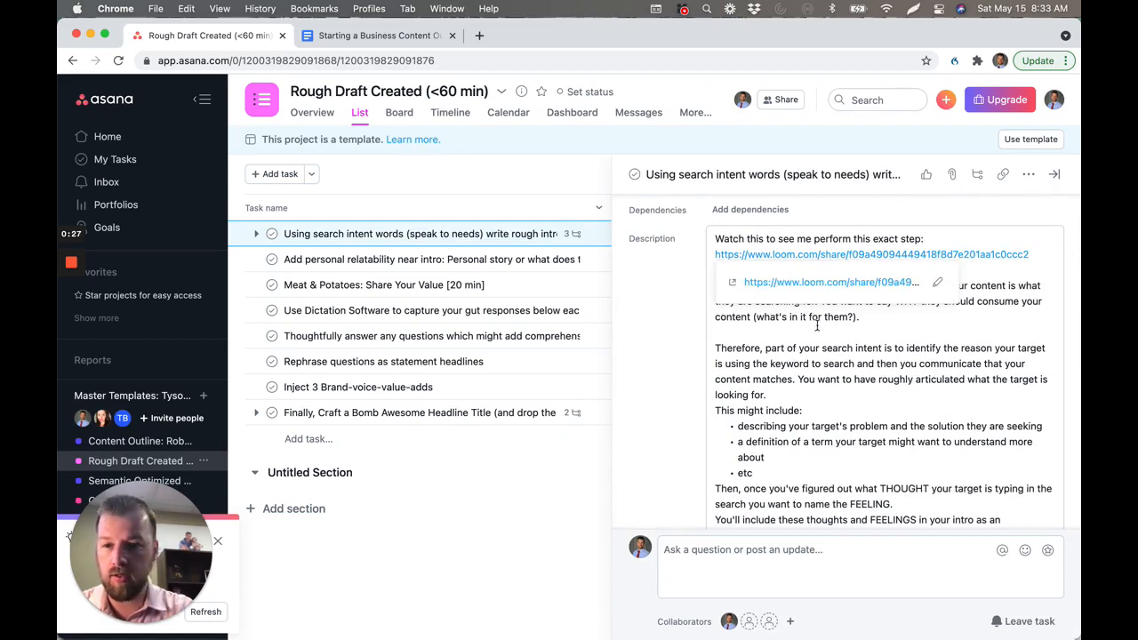
{"action": "scroll", "scroll_direction": "down", "scroll_amount": 3}
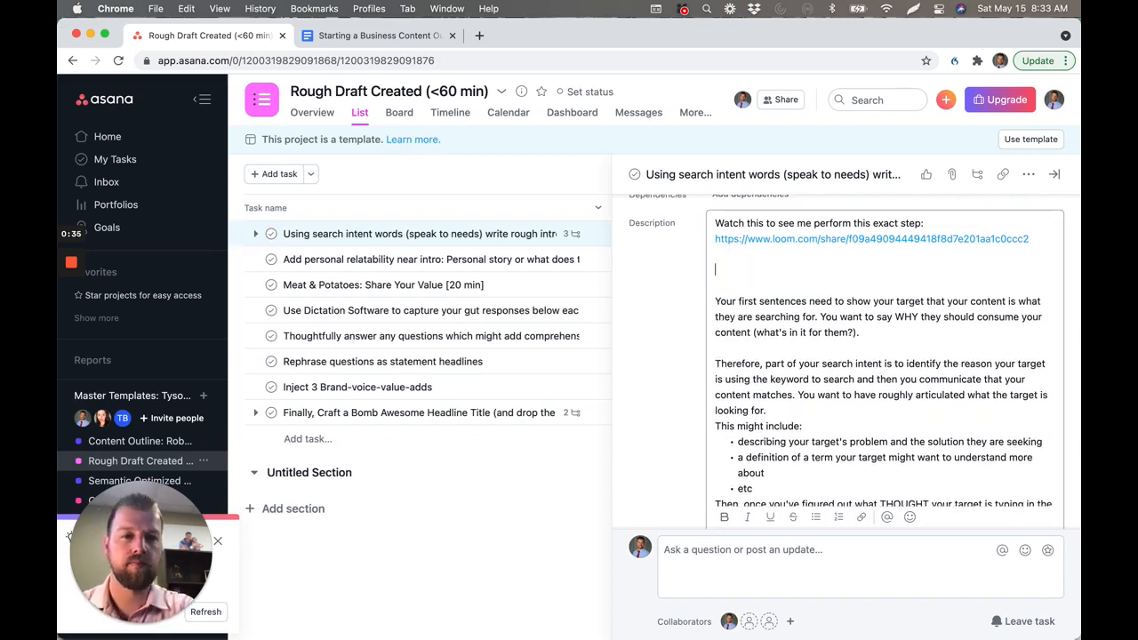
{"action": "type", "text": "Watch this v"}
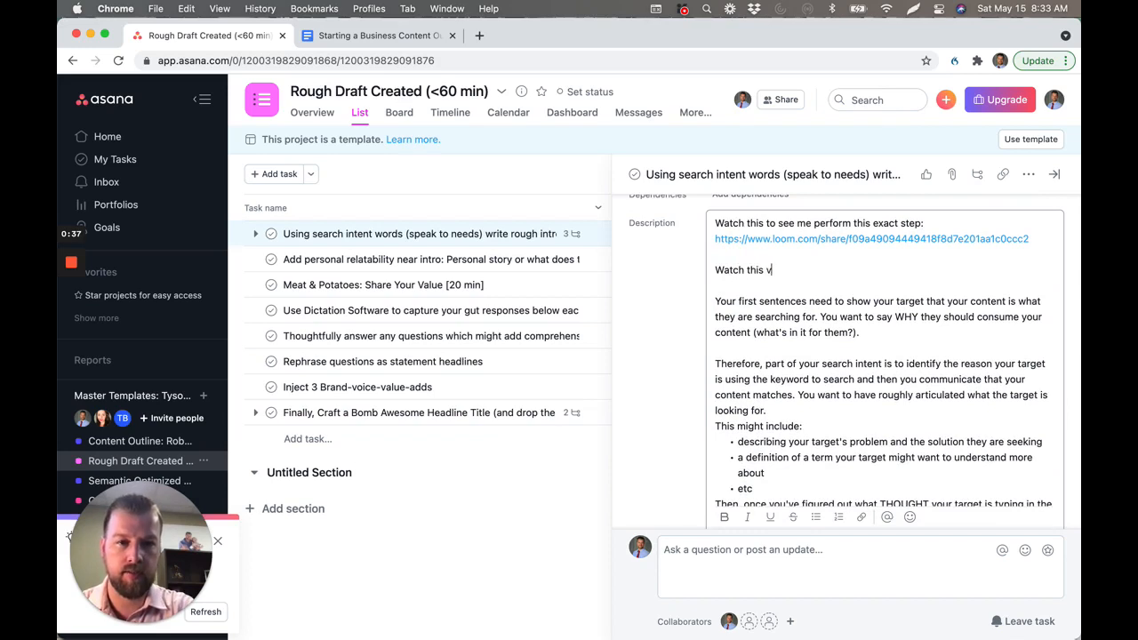
{"action": "type", "text": "ideo"}
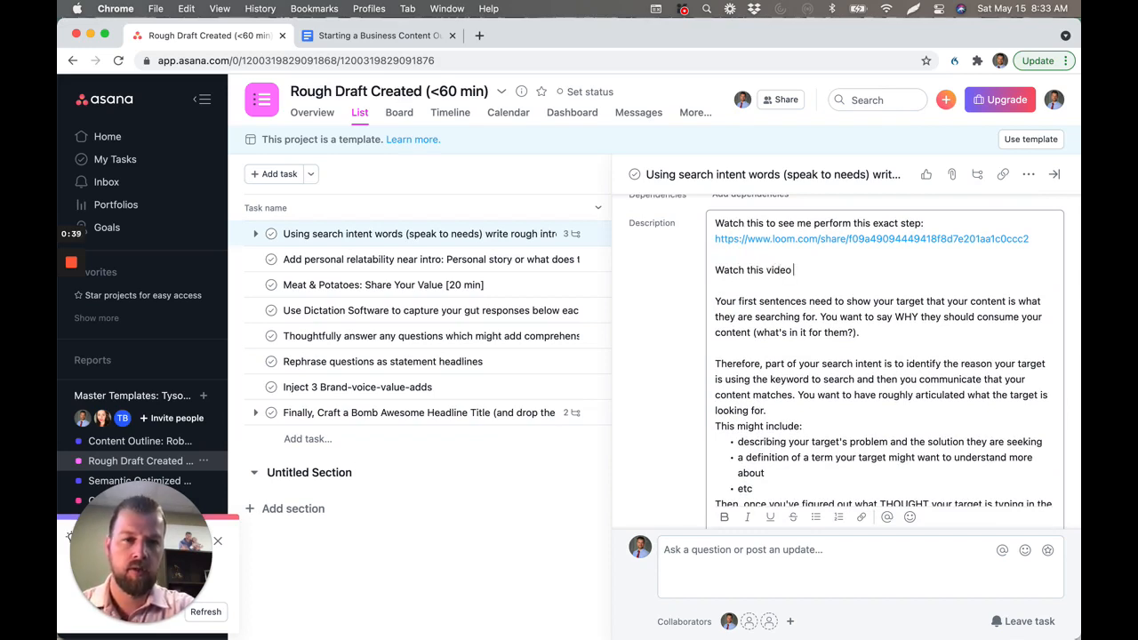
{"action": "type", "text": "to show"}
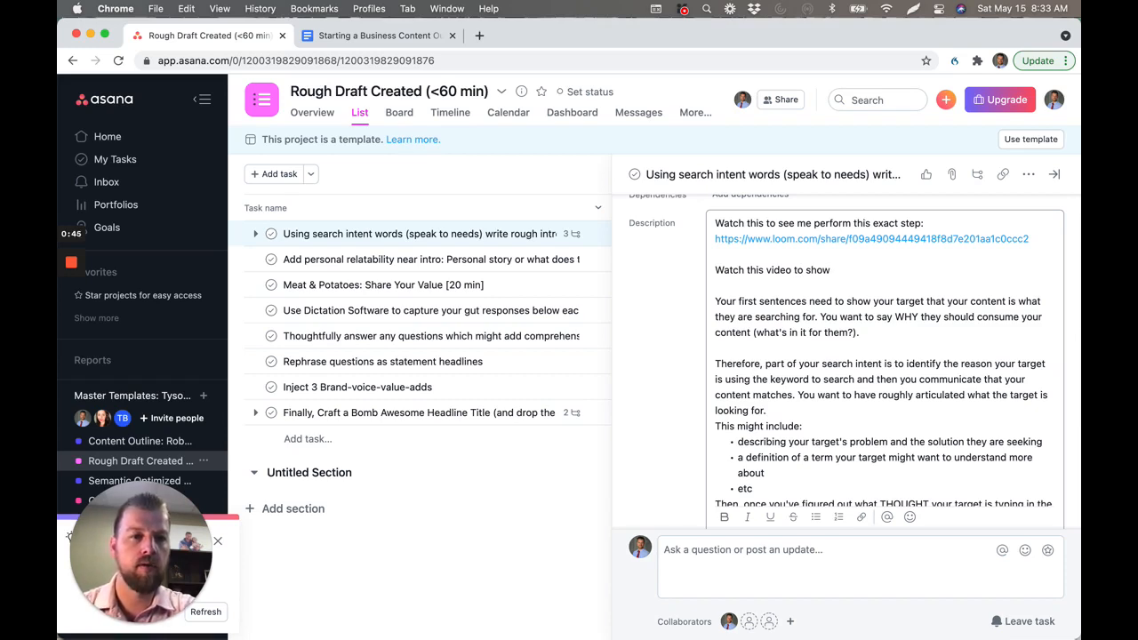
{"action": "type", "text": "when work is"}
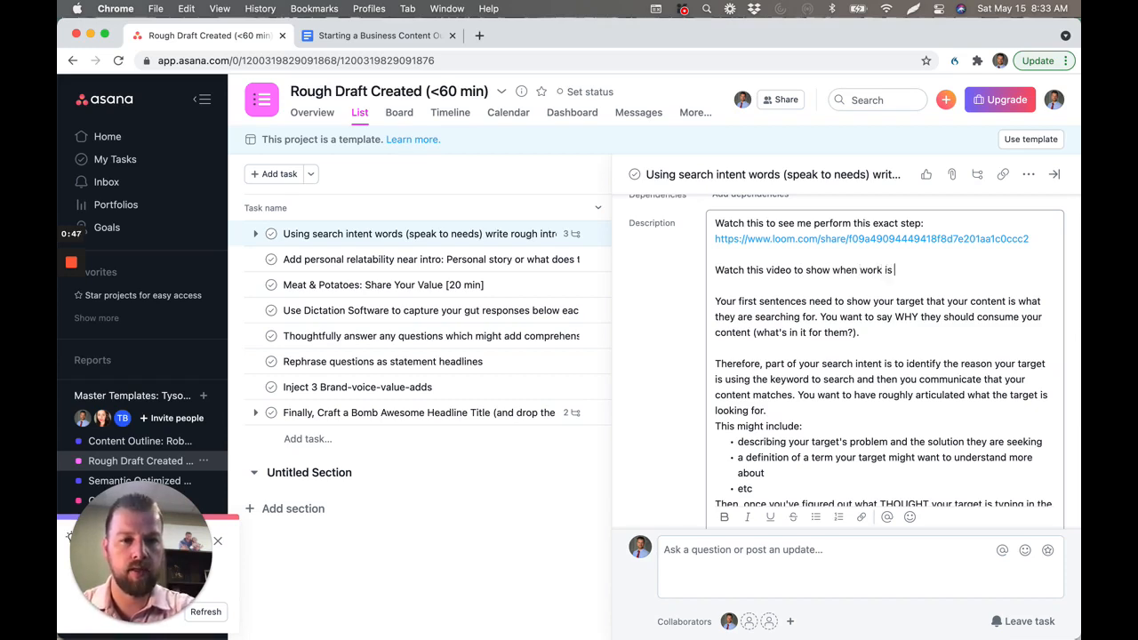
{"action": "type", "text": "completed:"}
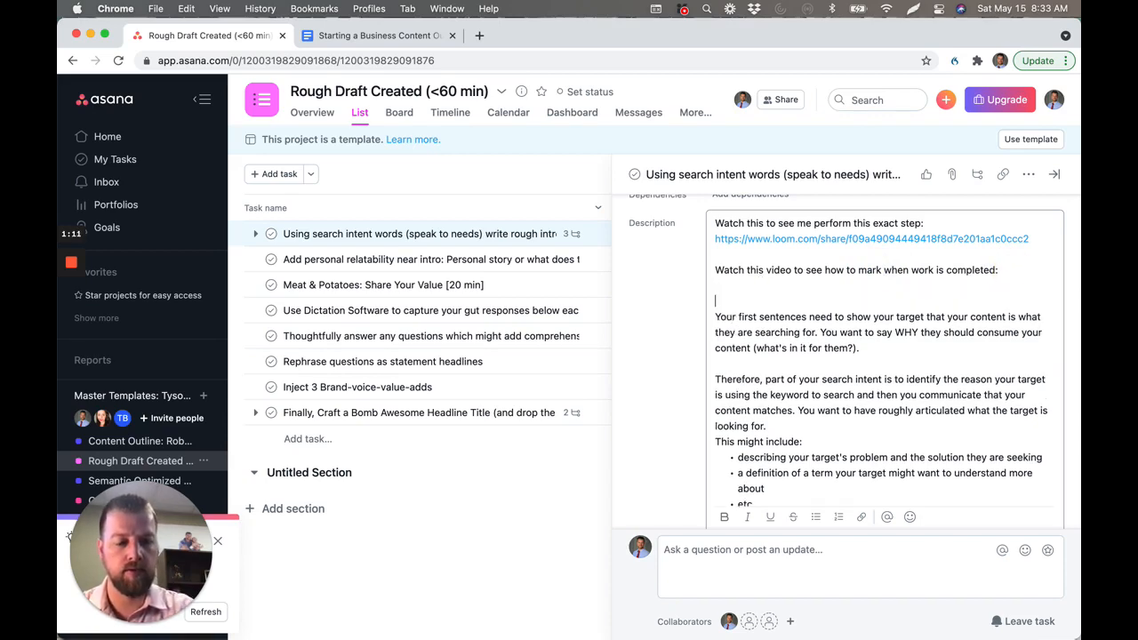
Check off the rough-sentences subtask and the current/desired-state subtask.
{"action": "scroll", "scroll_direction": "down", "scroll_amount": 3}
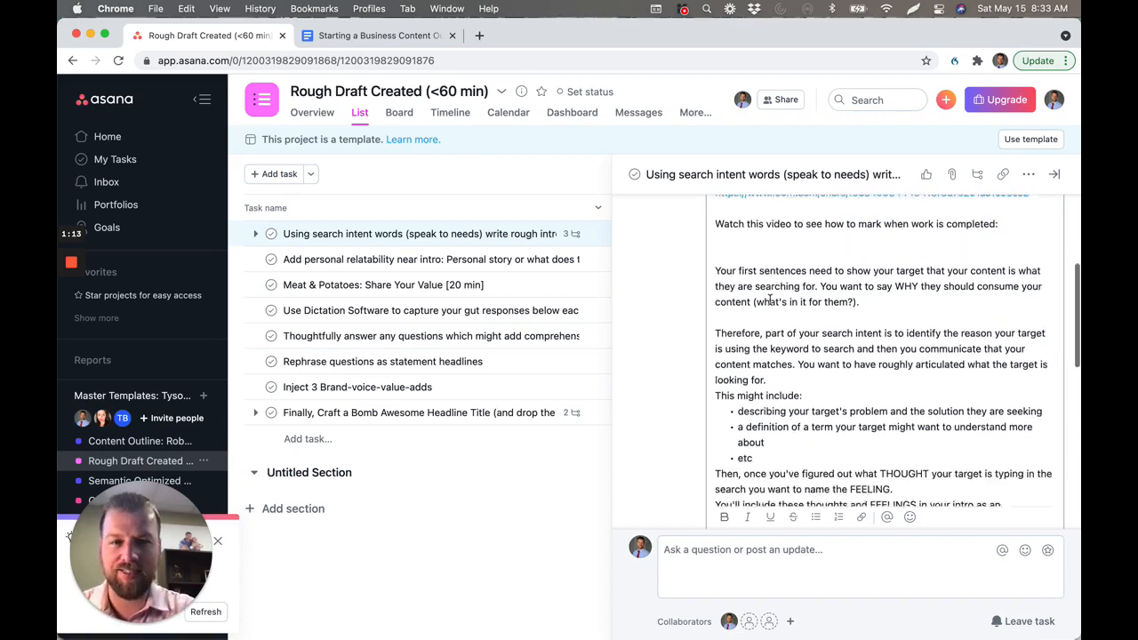
{"action": "scroll", "scroll_direction": "down", "scroll_amount": 3}
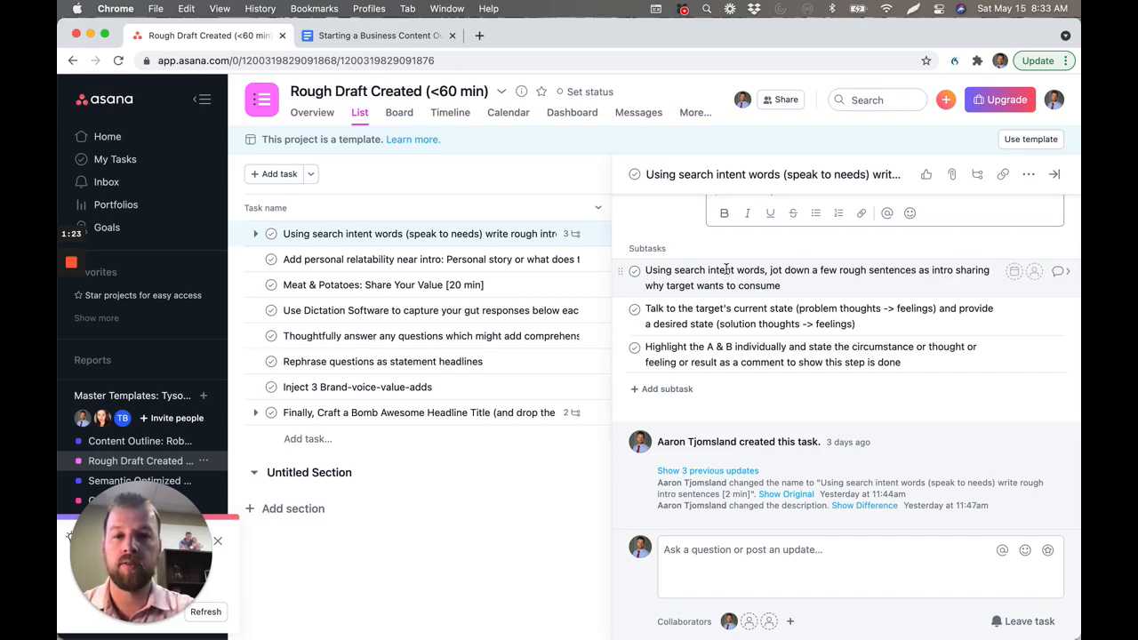
{"action": "mouse_move", "coordinate": [635, 270]}
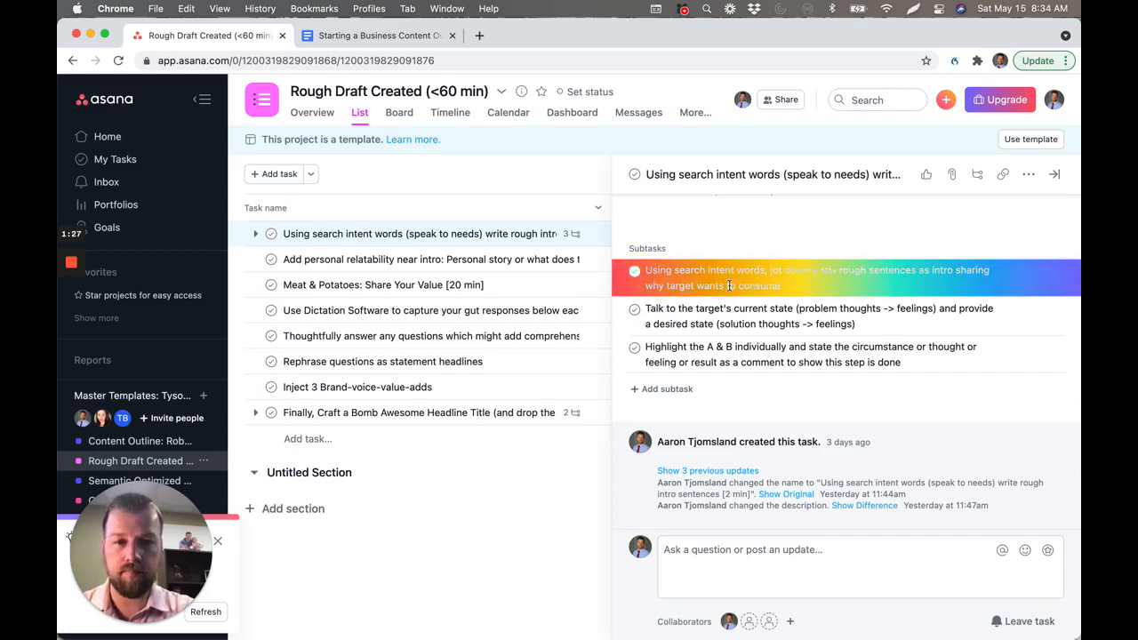
{"action": "left_click", "coordinate": [635, 271]}
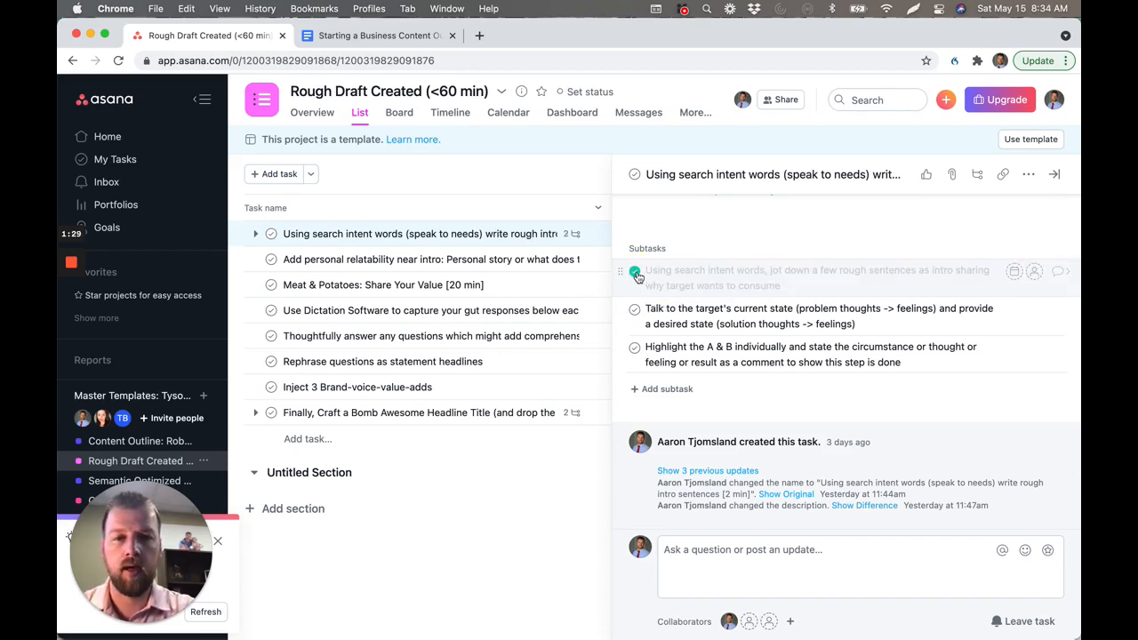
{"action": "left_click", "coordinate": [633, 271]}
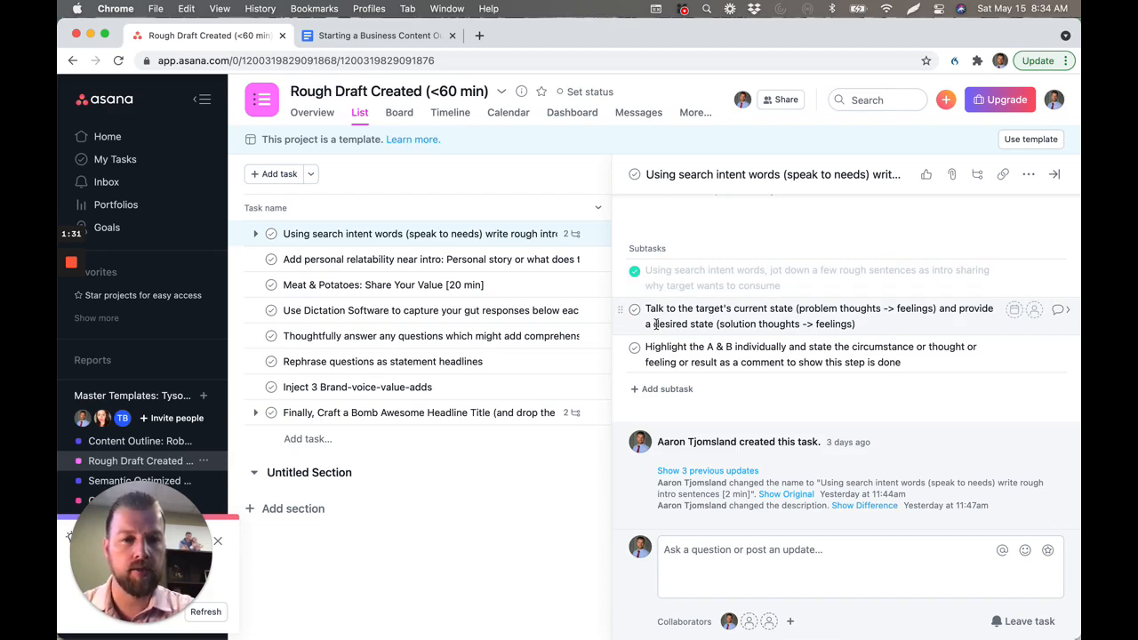
{"action": "mouse_move", "coordinate": [892, 313]}
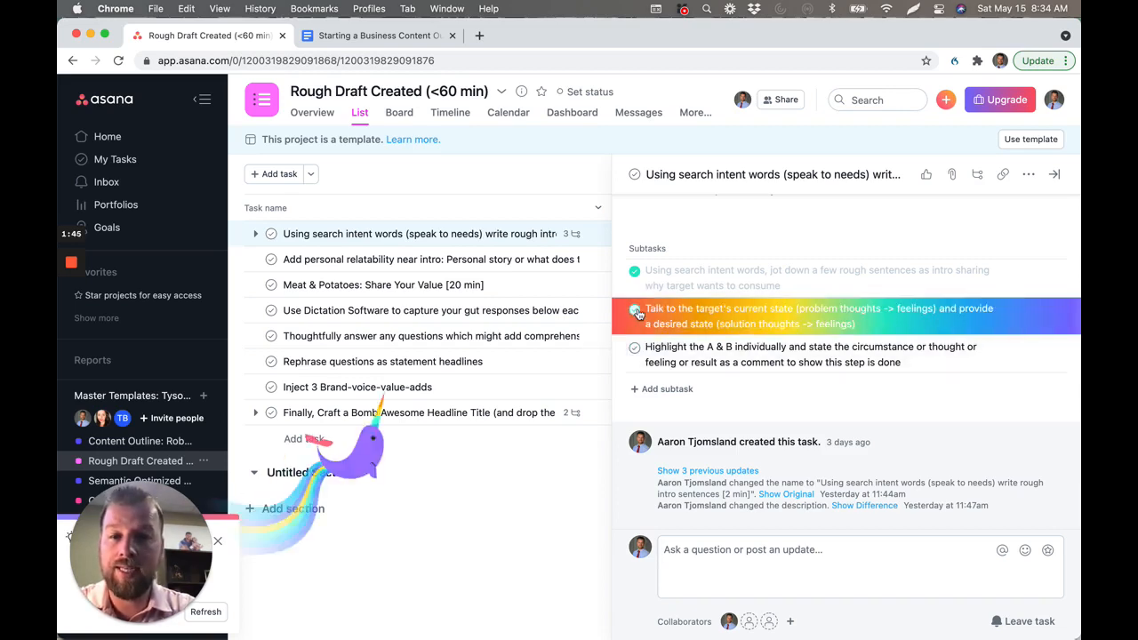
{"action": "left_click", "coordinate": [633, 309]}
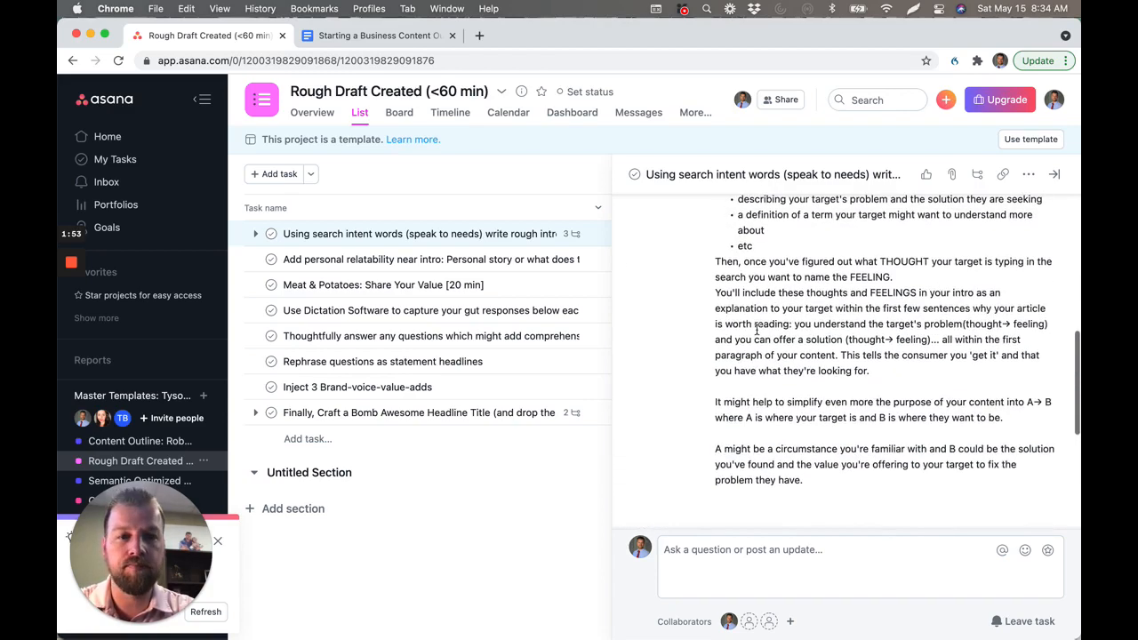
{"action": "scroll", "scroll_direction": "down", "scroll_amount": 3}
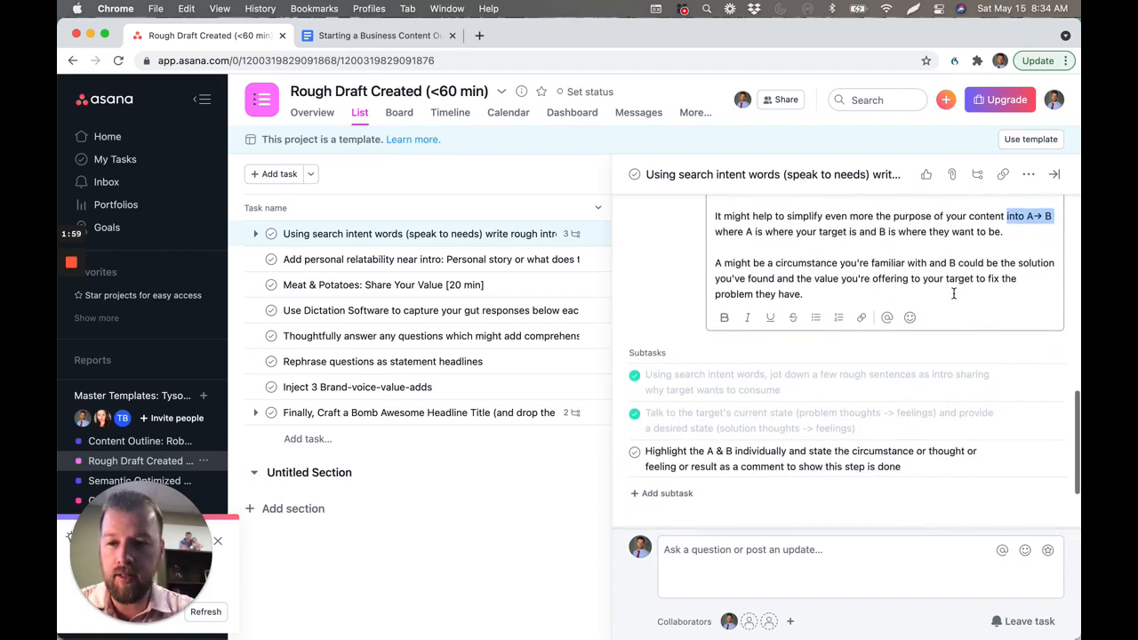
{"action": "scroll", "scroll_direction": "down", "scroll_amount": 3}
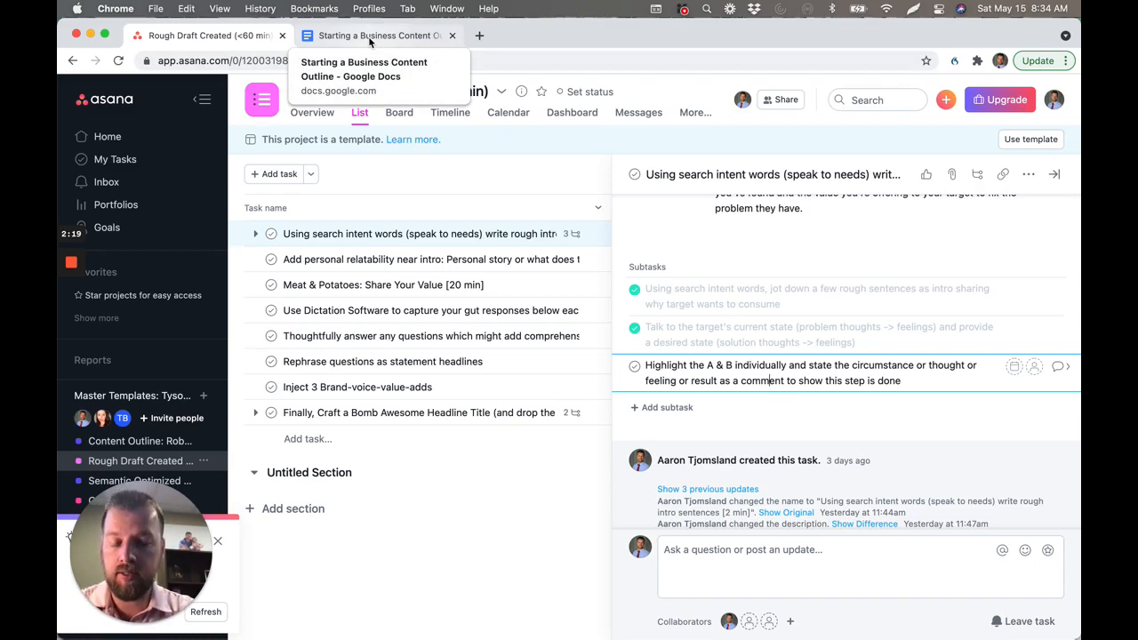
Switch to the Starting a Business Content Outline doc and select 'scary' in the intro.
{"action": "left_click", "coordinate": [377, 35]}
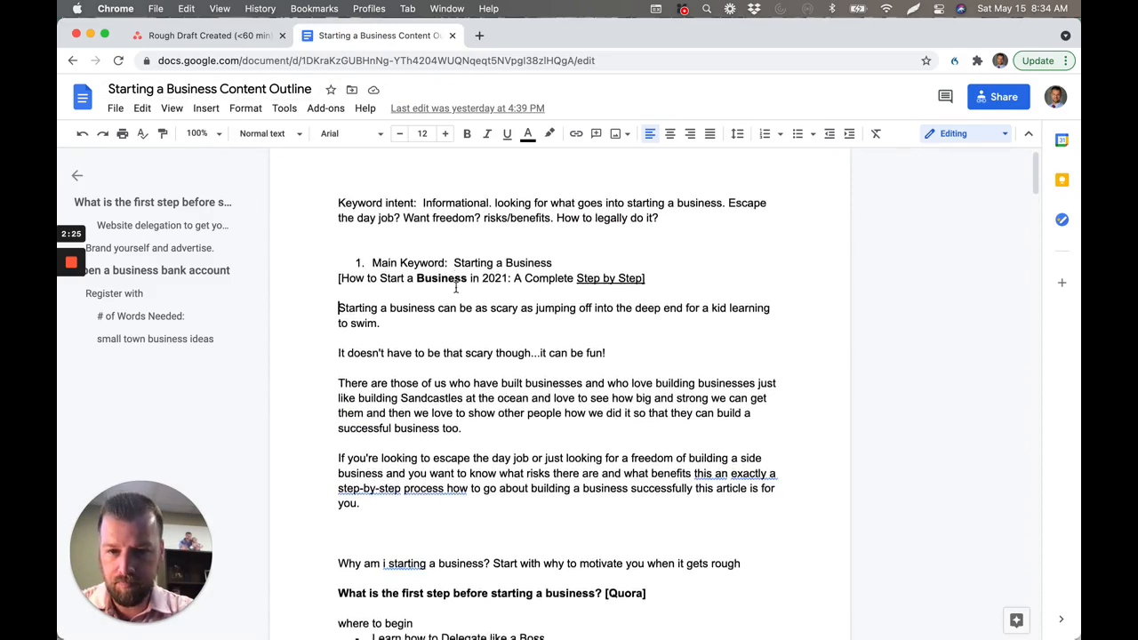
{"action": "scroll", "scroll_direction": "down", "scroll_amount": 3}
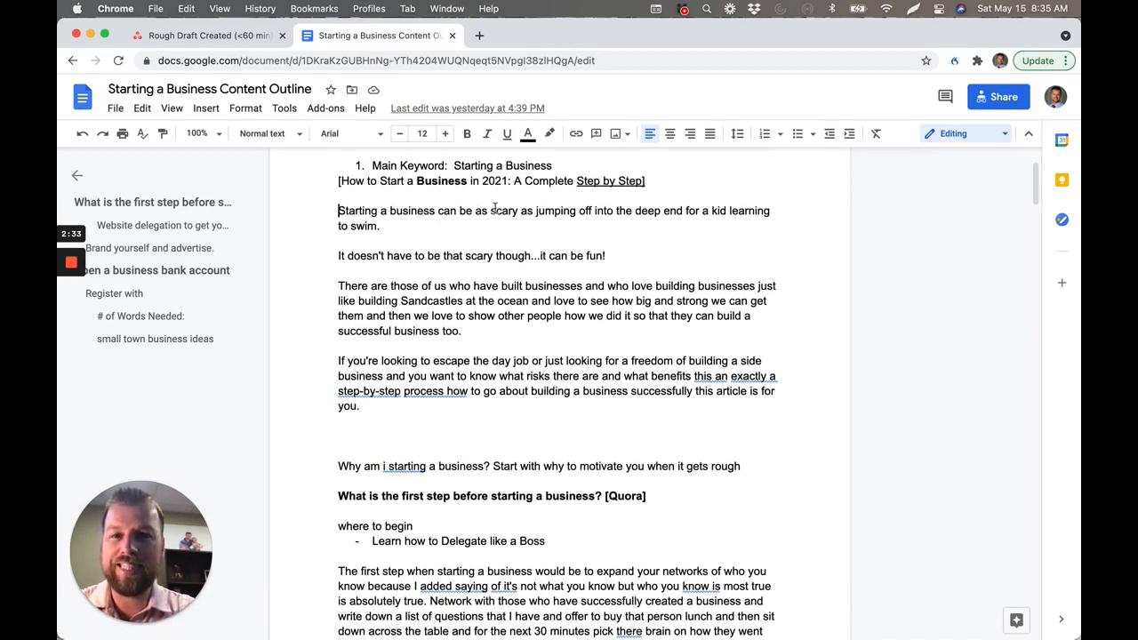
{"action": "double_click", "coordinate": [501, 209]}
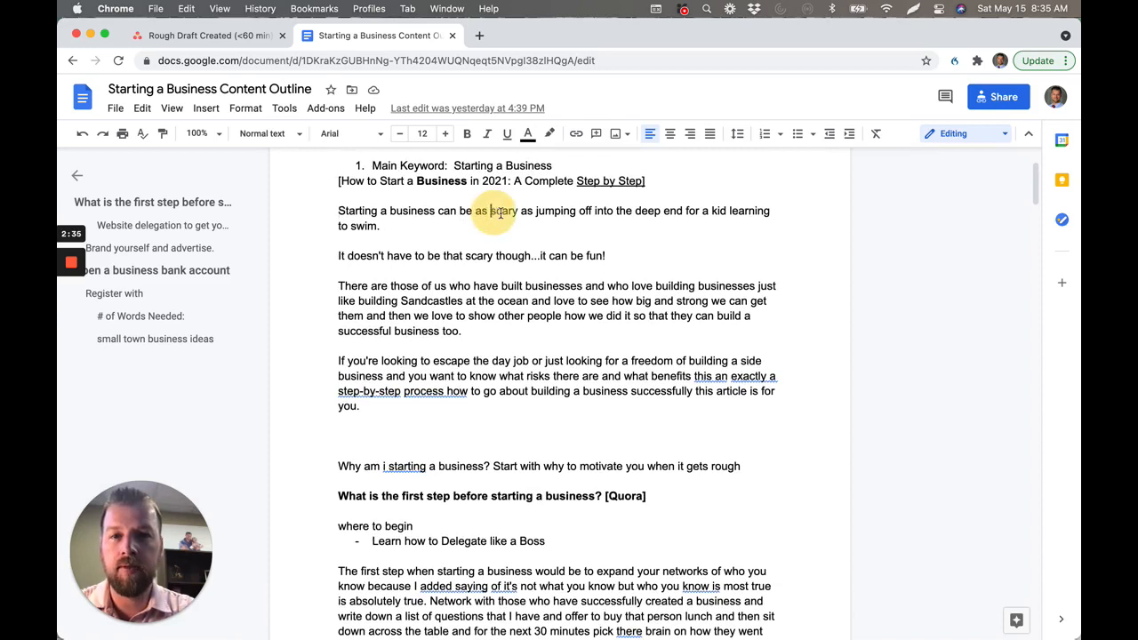
{"action": "double_click", "coordinate": [503, 210]}
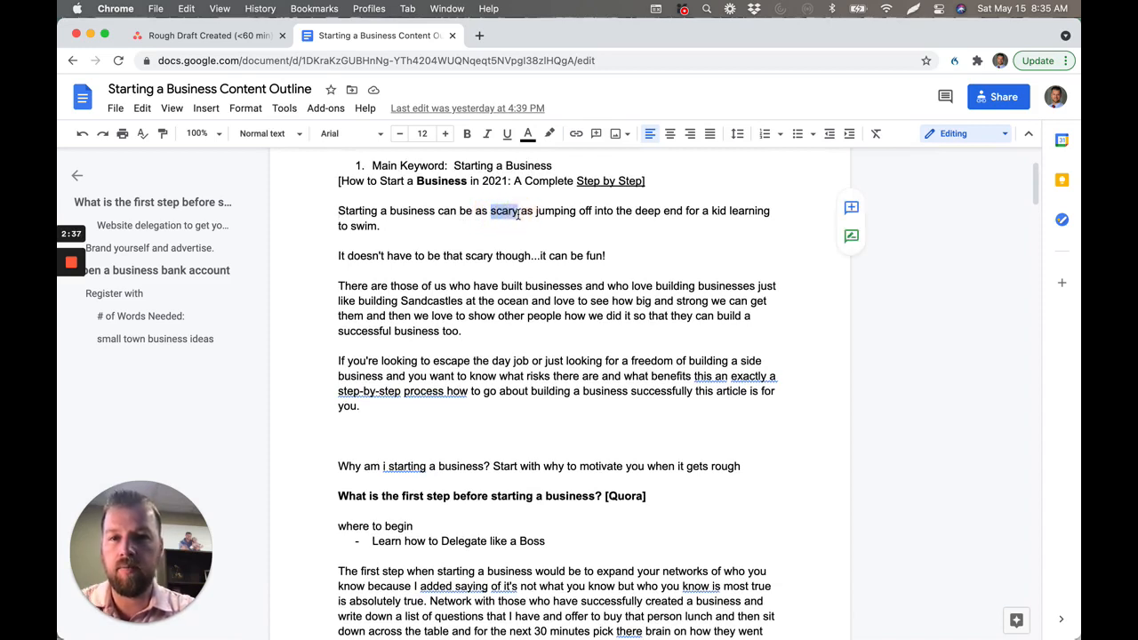
{"action": "double_click", "coordinate": [503, 210]}
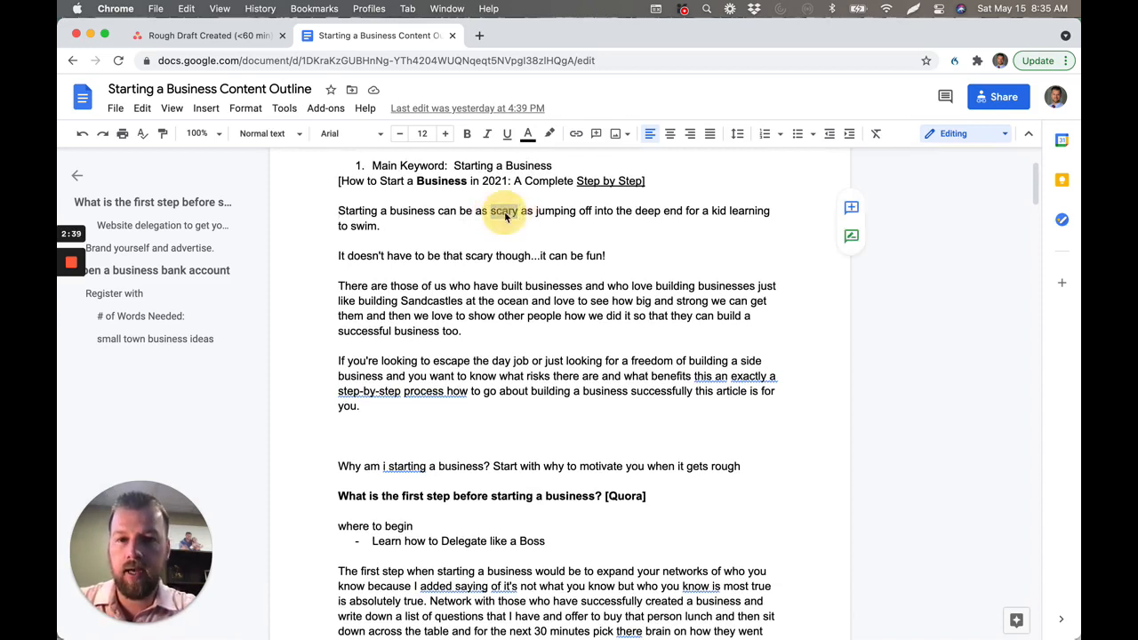
Post the comment 'A) Feeling scared' on the word 'scary'.
{"action": "right_click", "coordinate": [503, 210]}
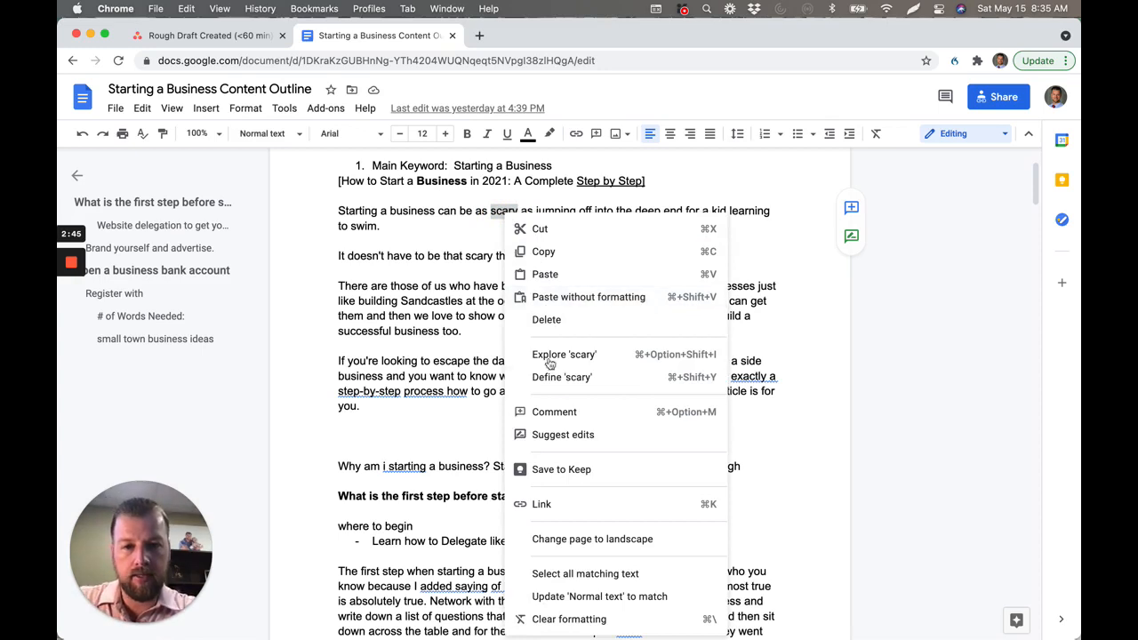
{"action": "left_click", "coordinate": [555, 413]}
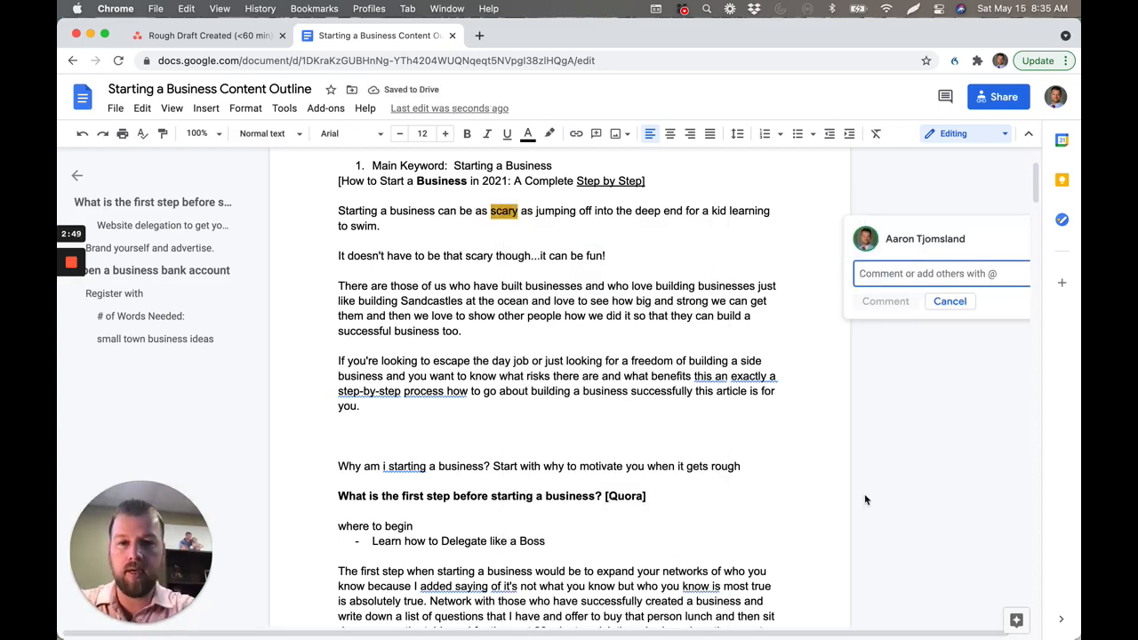
{"action": "type", "text": "A"}
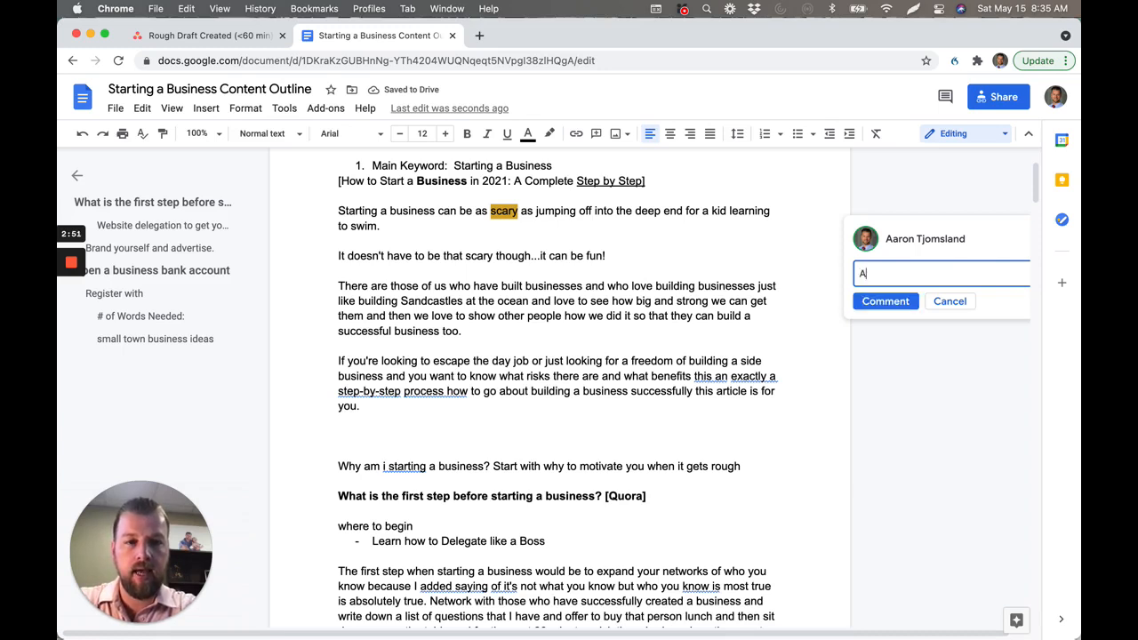
{"action": "type", "text": ") Feeling sca"}
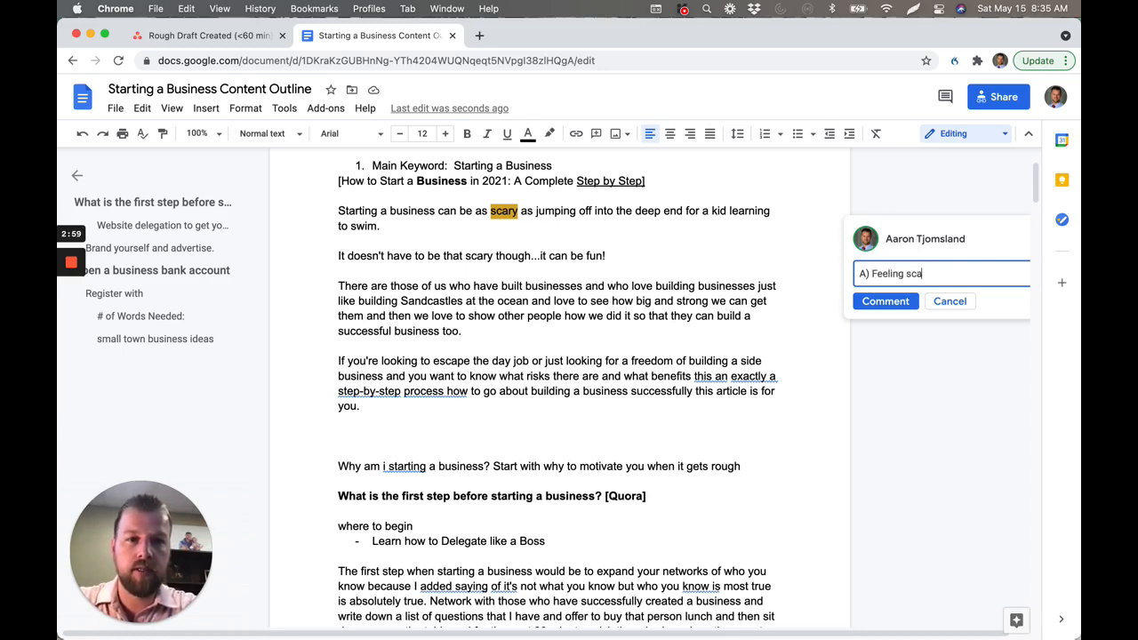
{"action": "type", "text": "red"}
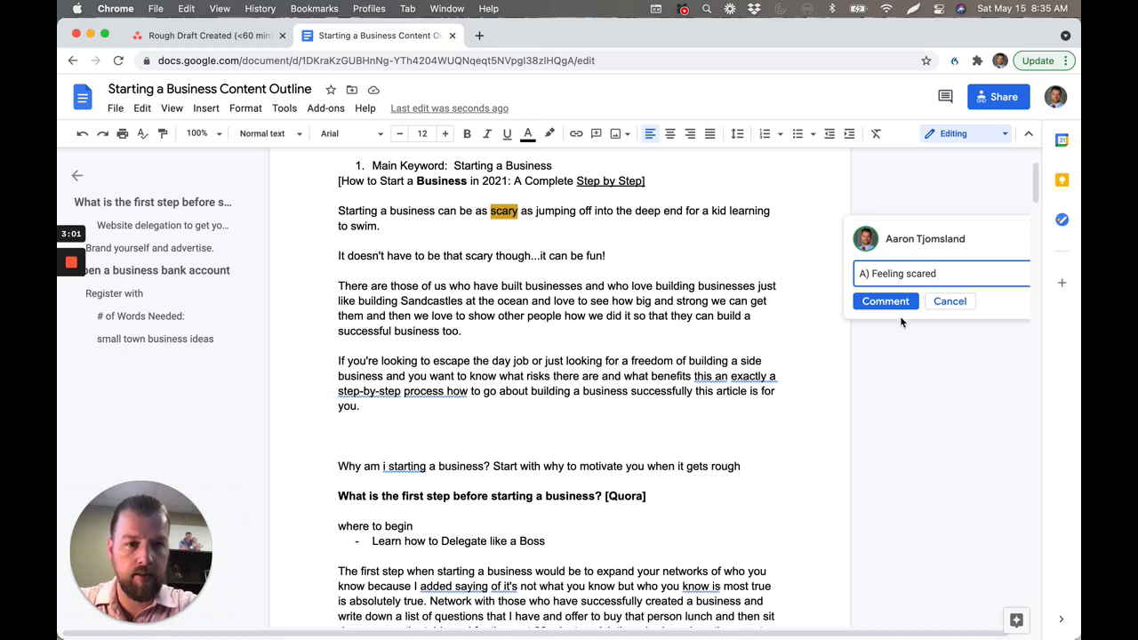
{"action": "left_click", "coordinate": [885, 301]}
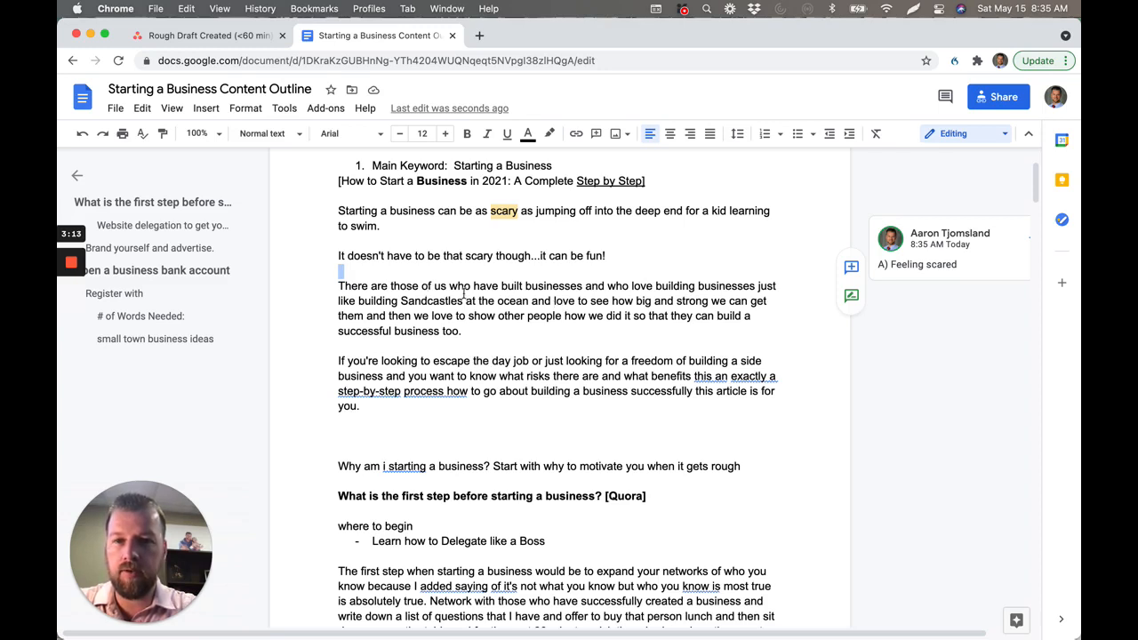
Select 'fun' and post the comment 'B) Feeling fun' on it.
{"action": "double_click", "coordinate": [586, 256]}
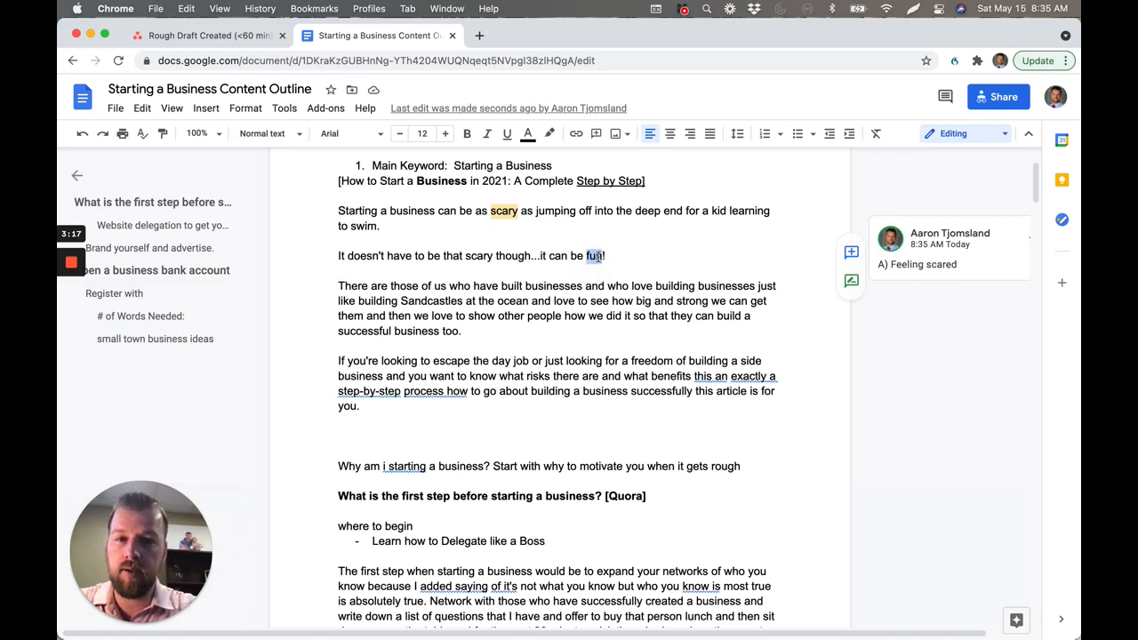
{"action": "right_click", "coordinate": [594, 256]}
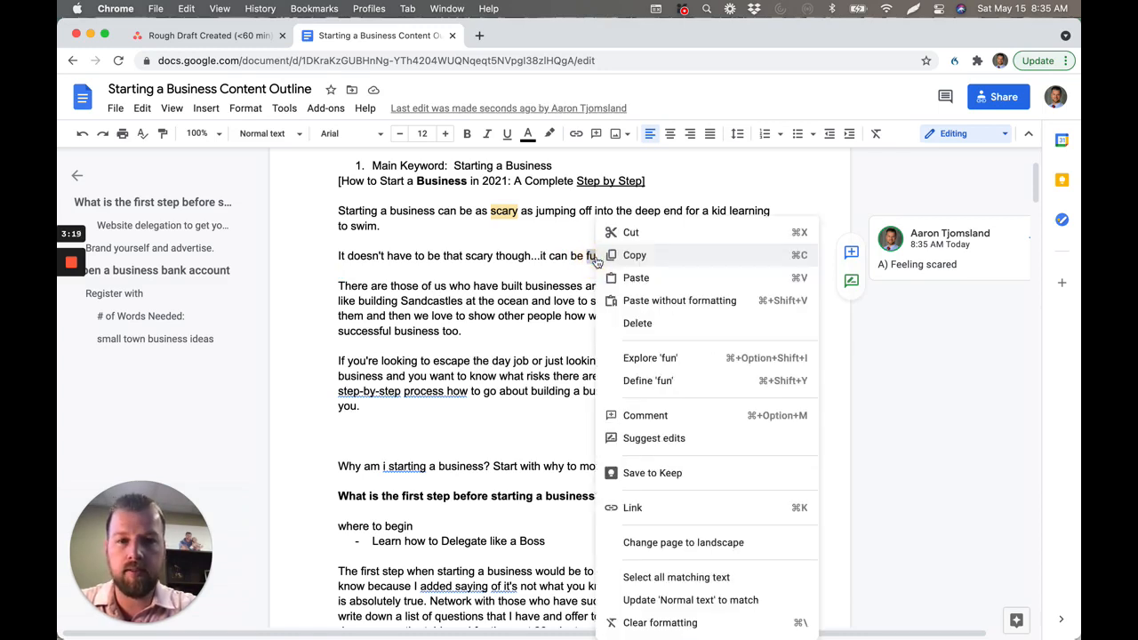
{"action": "mouse_move", "coordinate": [684, 300]}
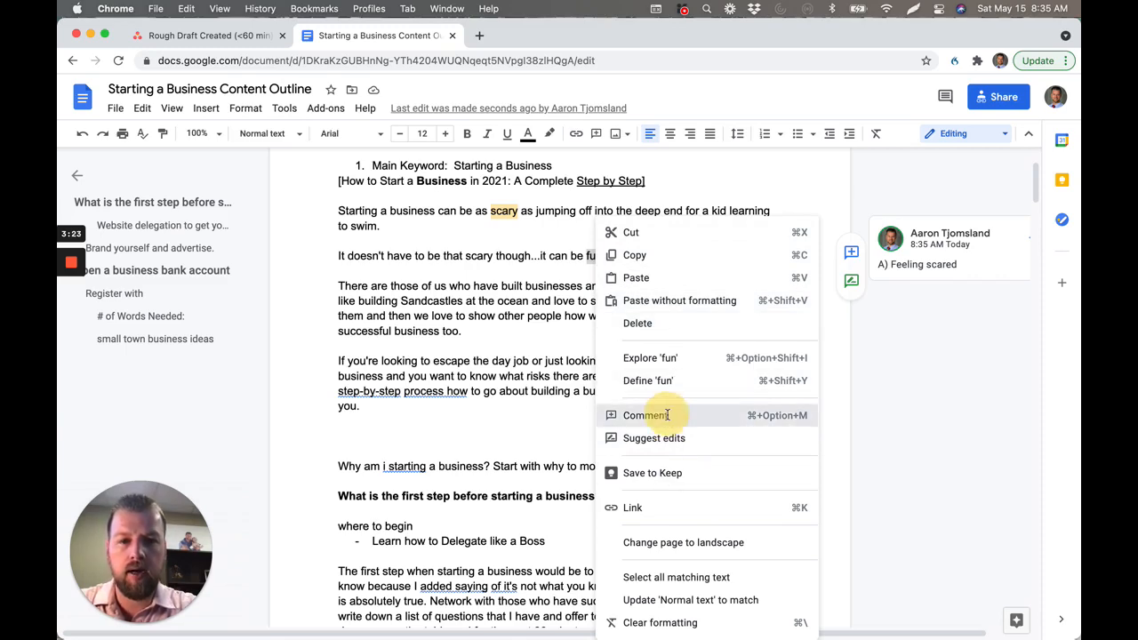
{"action": "left_click", "coordinate": [644, 416]}
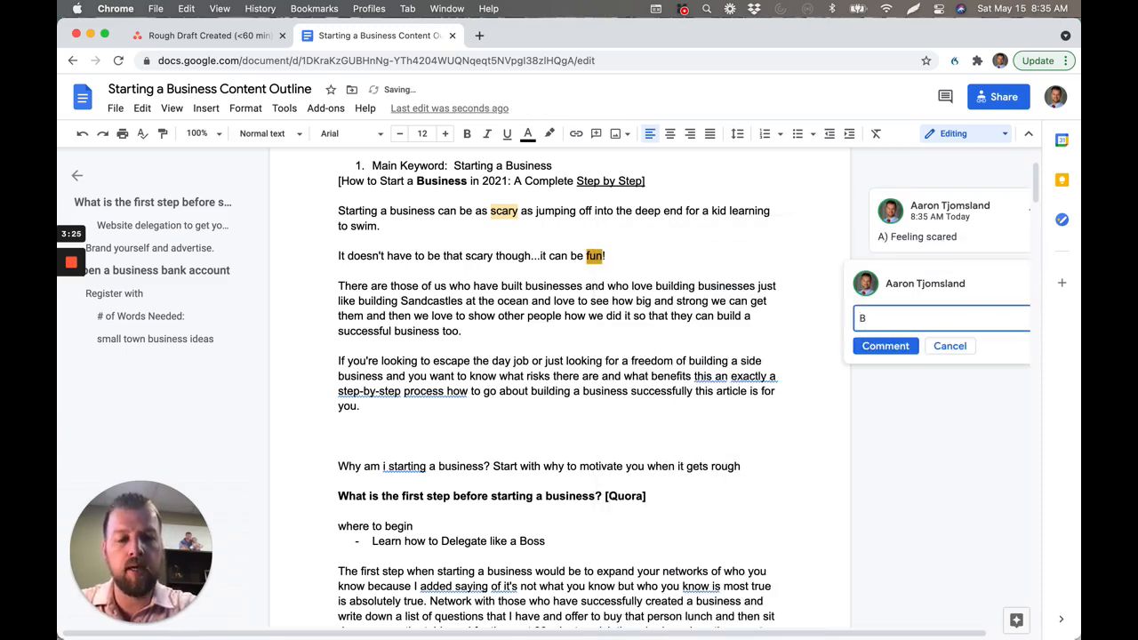
{"action": "type", "text": ")"}
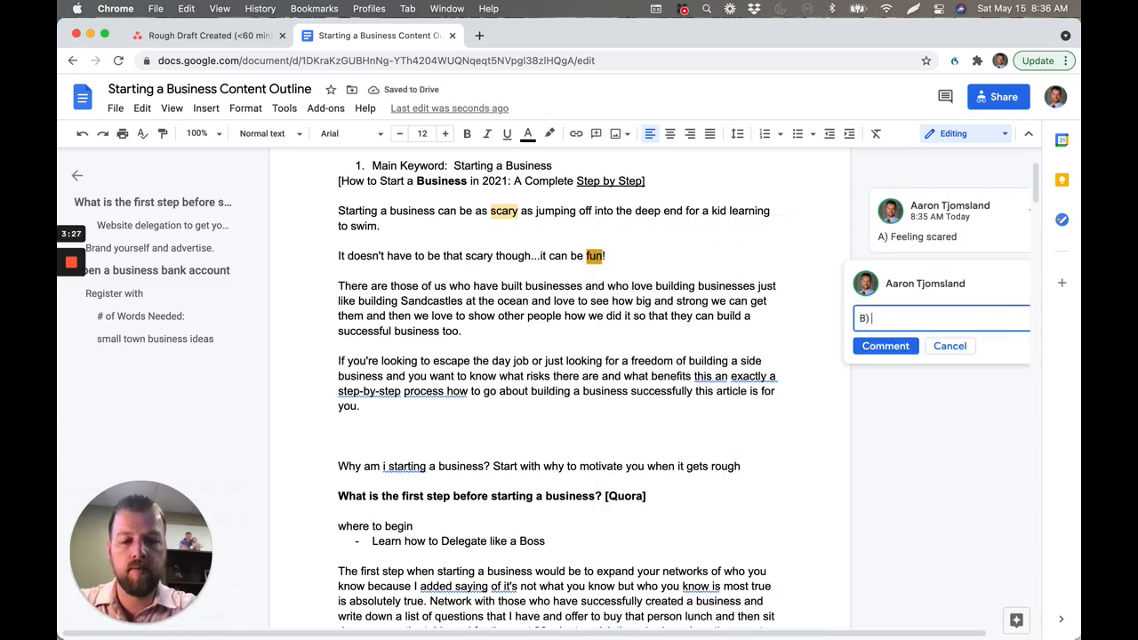
{"action": "type", "text": "Feeling"}
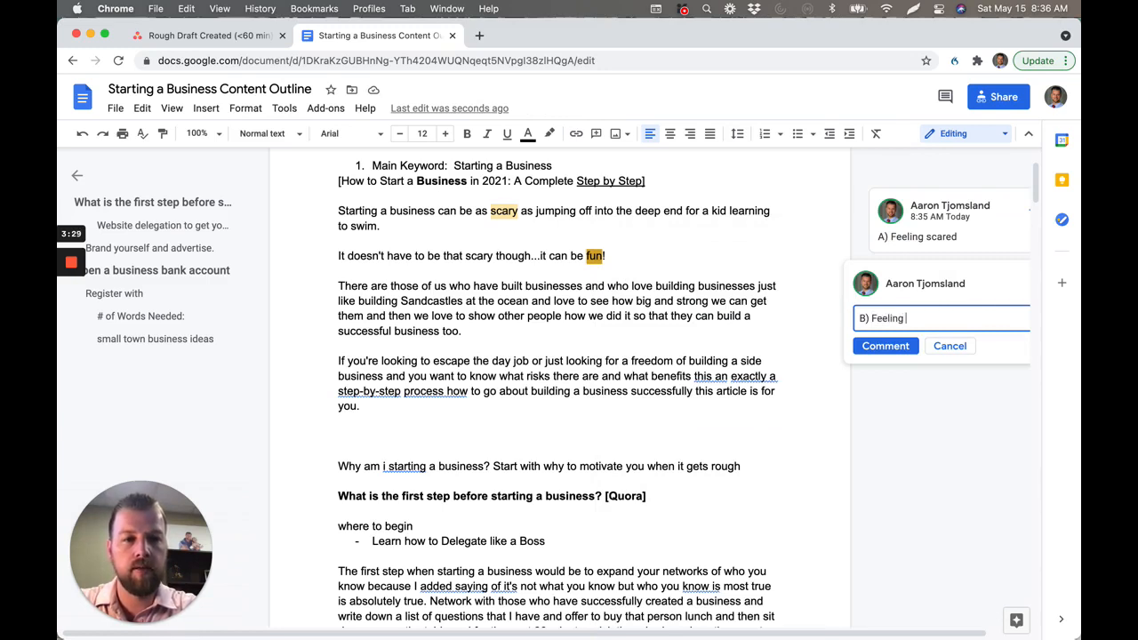
{"action": "type", "text": "fun"}
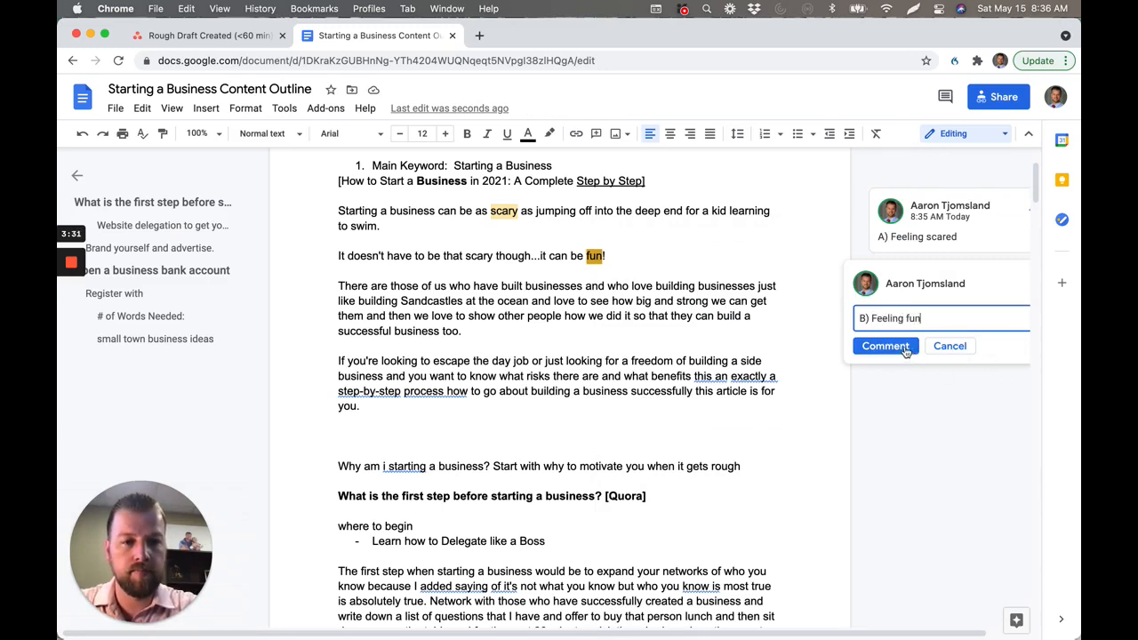
{"action": "left_click", "coordinate": [884, 344]}
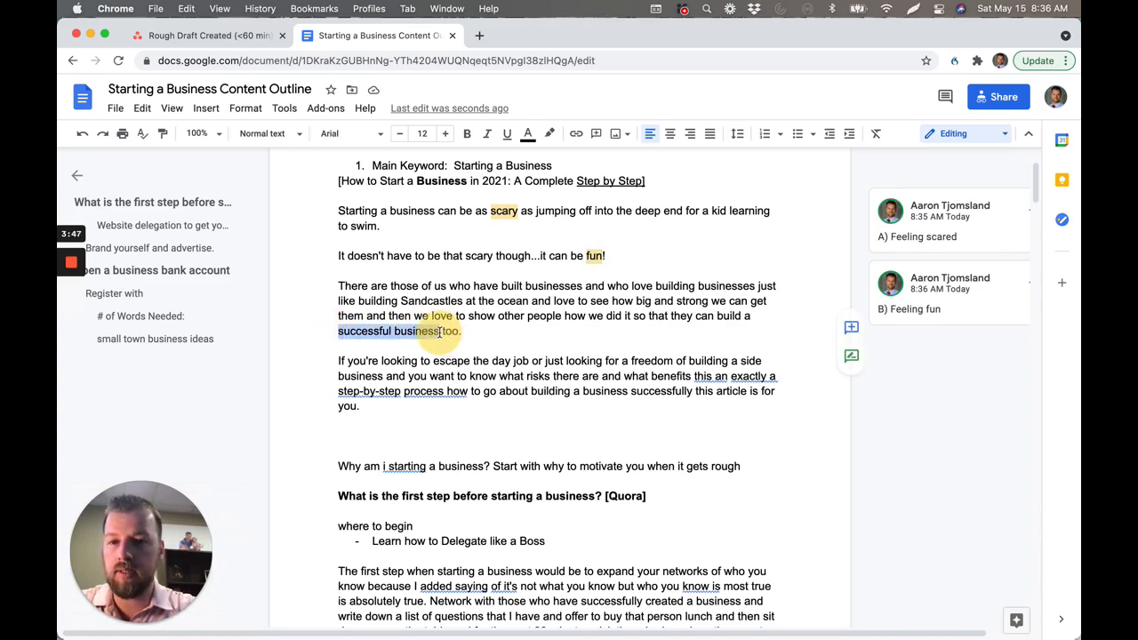
Select 'successful business' and post the comment 'B) Result: Successful Business' on it.
{"action": "double_click", "coordinate": [416, 331]}
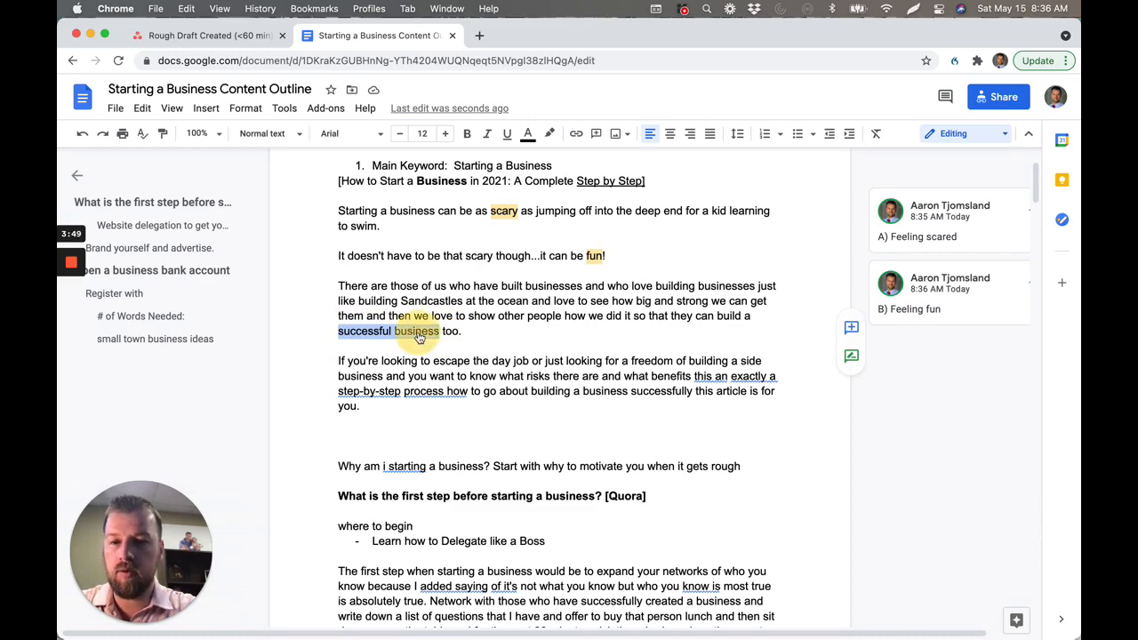
{"action": "right_click", "coordinate": [416, 331]}
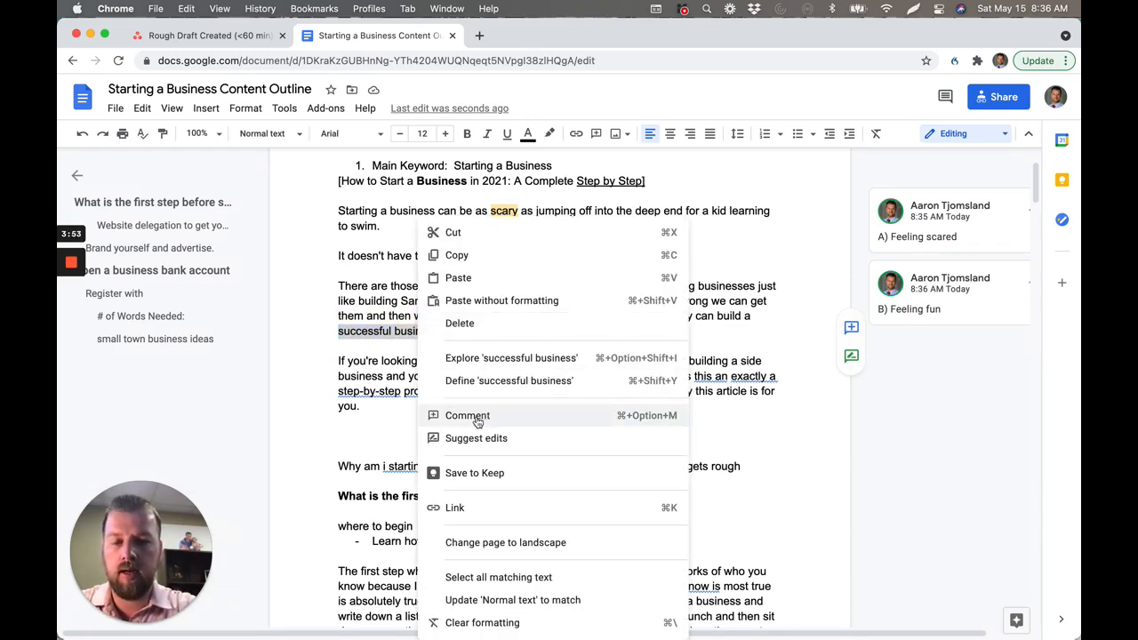
{"action": "left_click", "coordinate": [466, 416]}
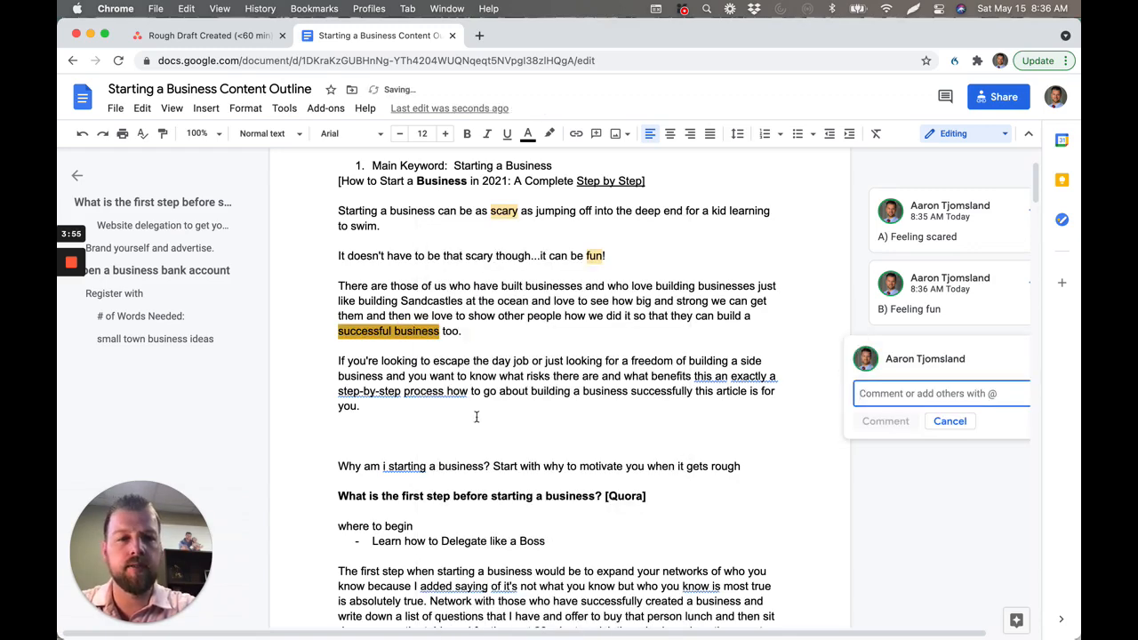
{"action": "type", "text": "B"}
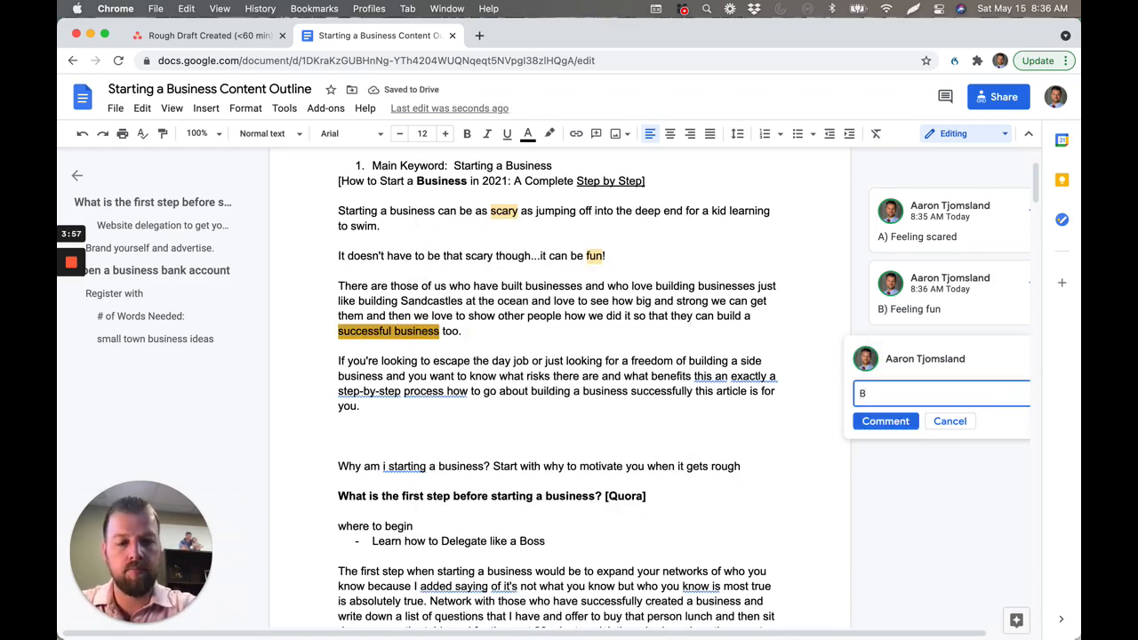
{"action": "type", "text": ") Circumstance:"}
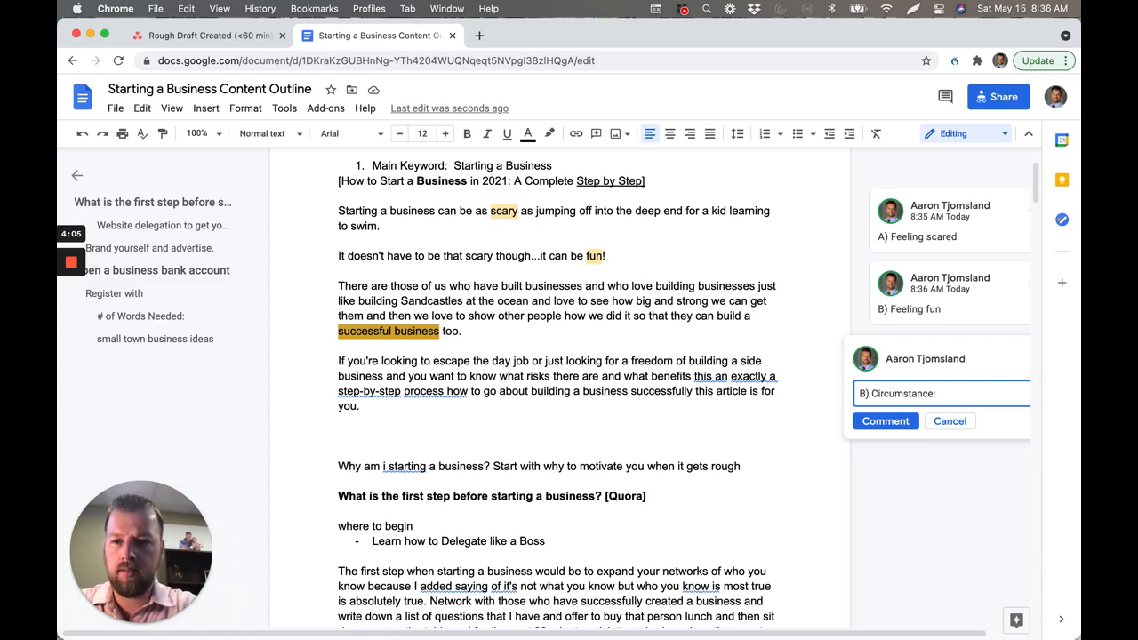
{"action": "type", "text": "Successful"}
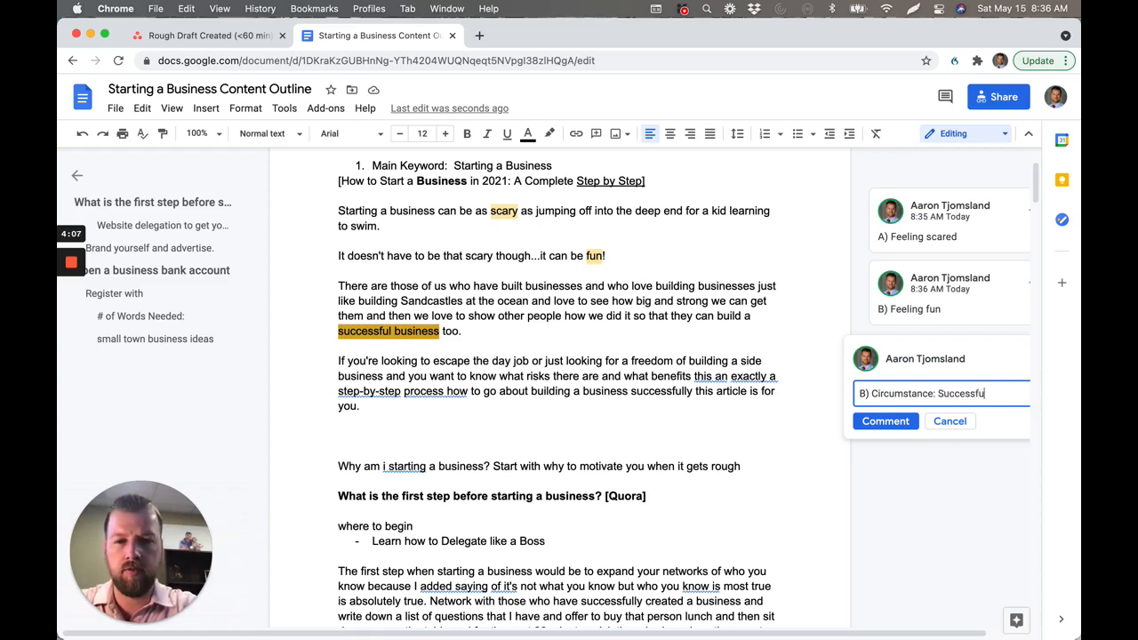
{"action": "type", "text": "Business"}
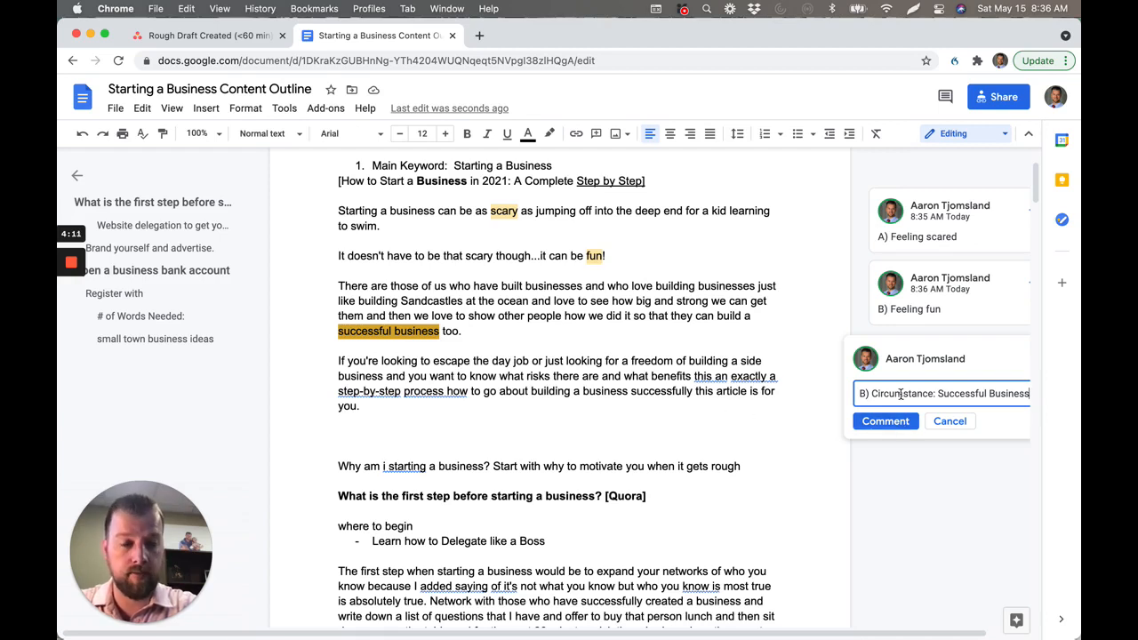
{"action": "type", "text": "Resul"}
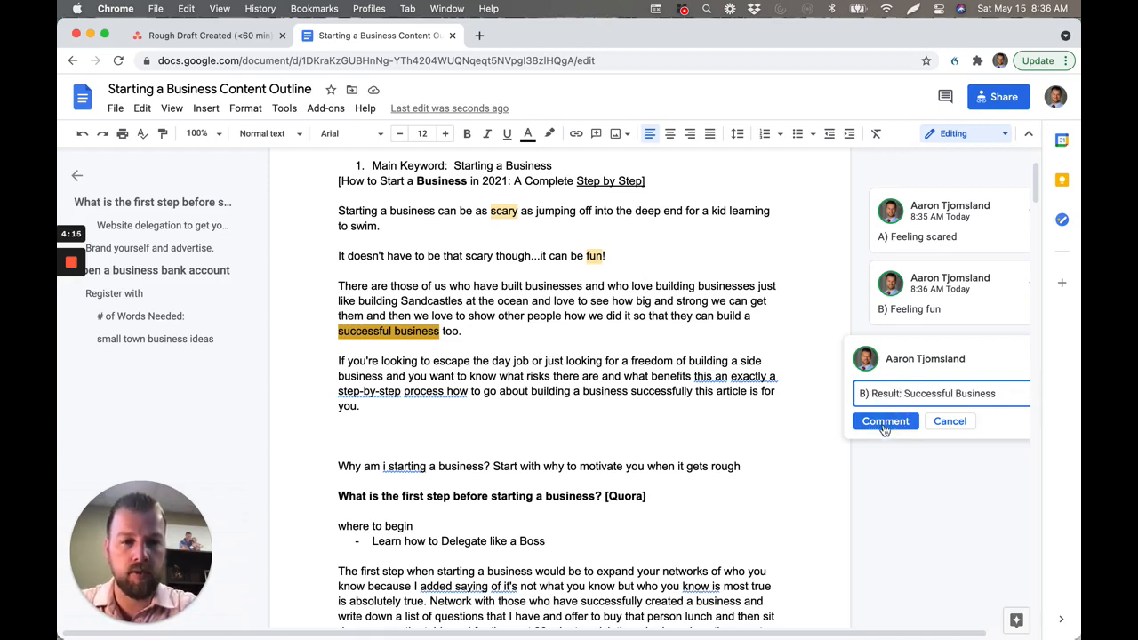
{"action": "left_click", "coordinate": [884, 419]}
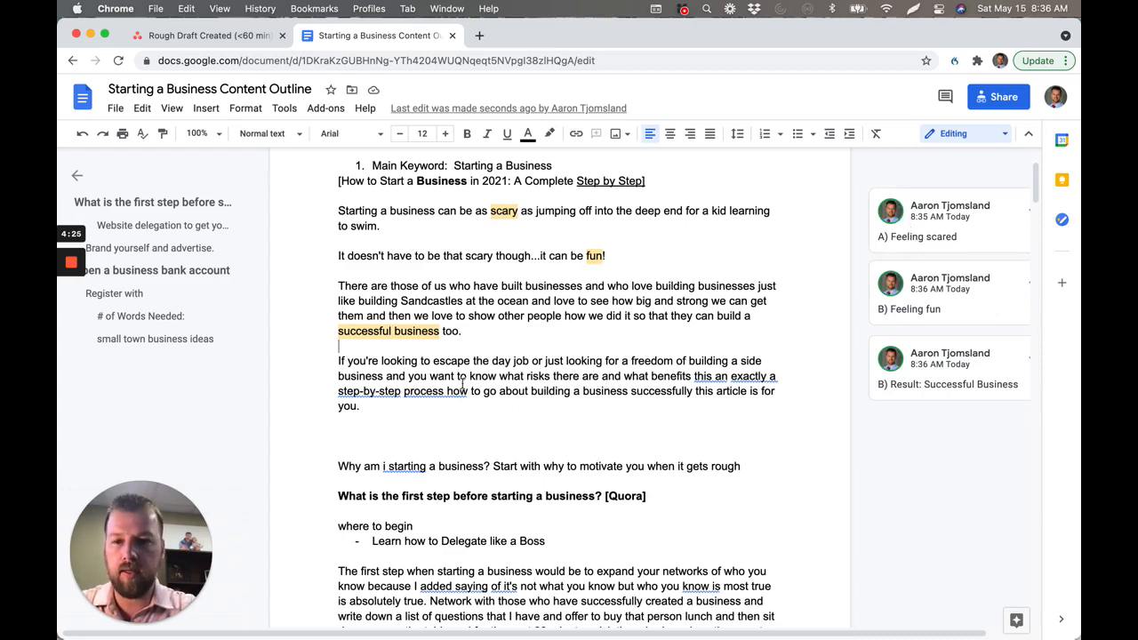
Post the comment 'B) Feeling: free' on the word 'freedom'.
{"action": "scroll", "scroll_direction": "down", "scroll_amount": 3}
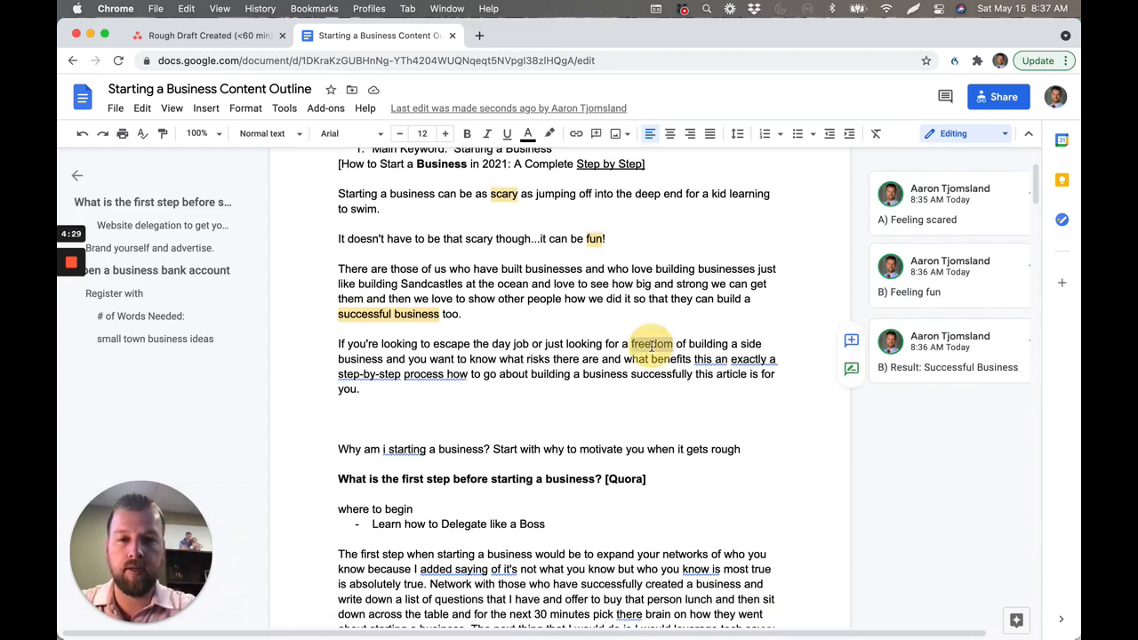
{"action": "right_click", "coordinate": [651, 344]}
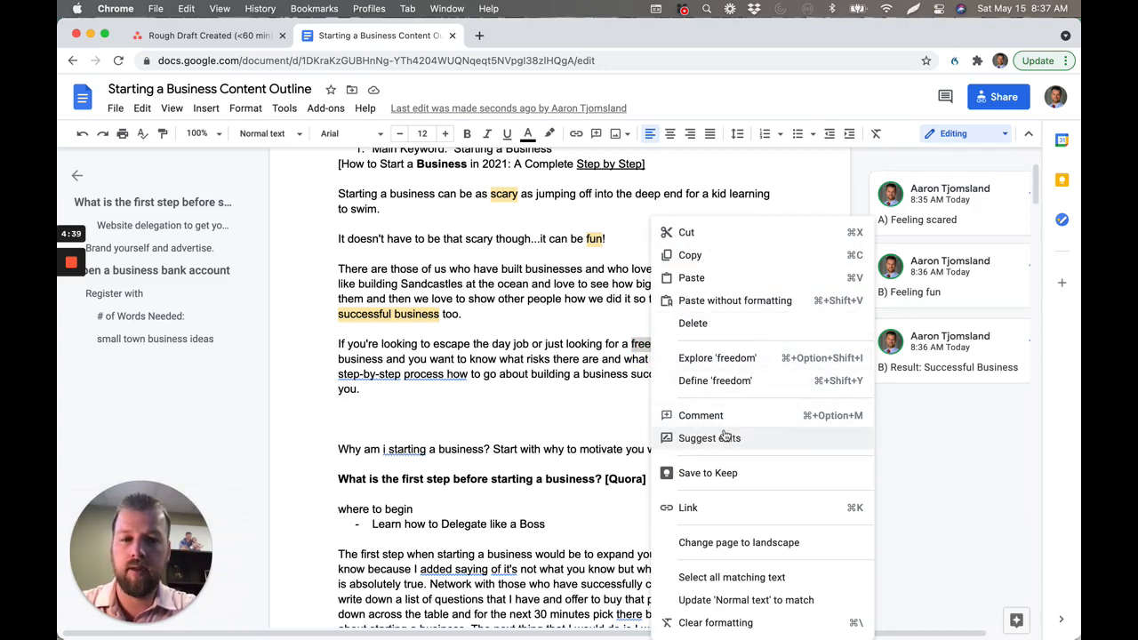
{"action": "left_click", "coordinate": [701, 416]}
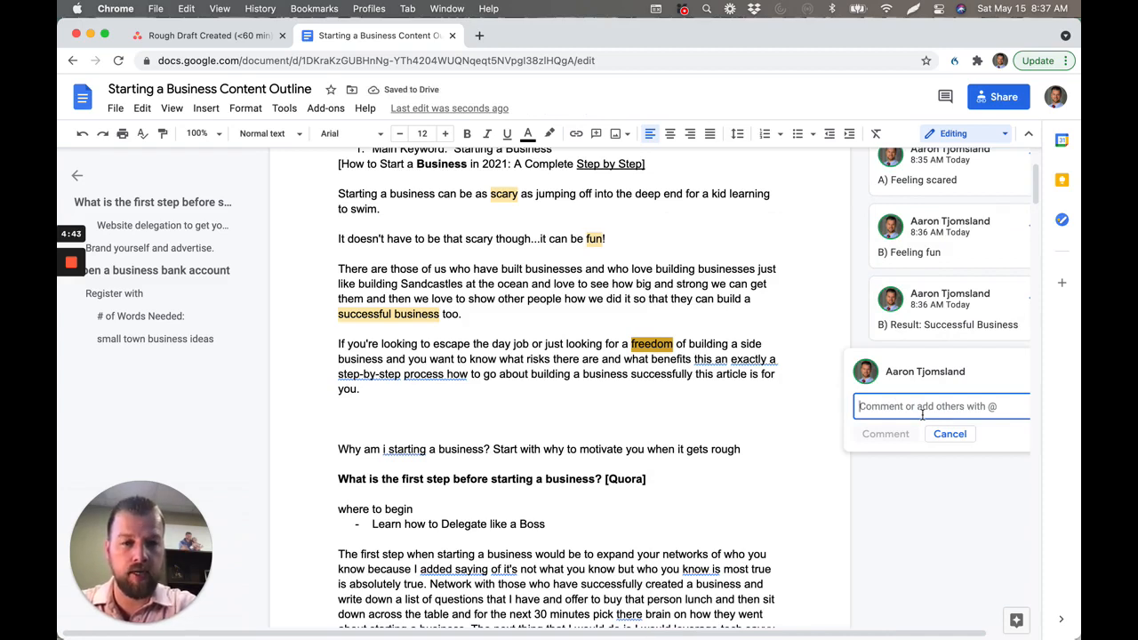
{"action": "type", "text": "B)"}
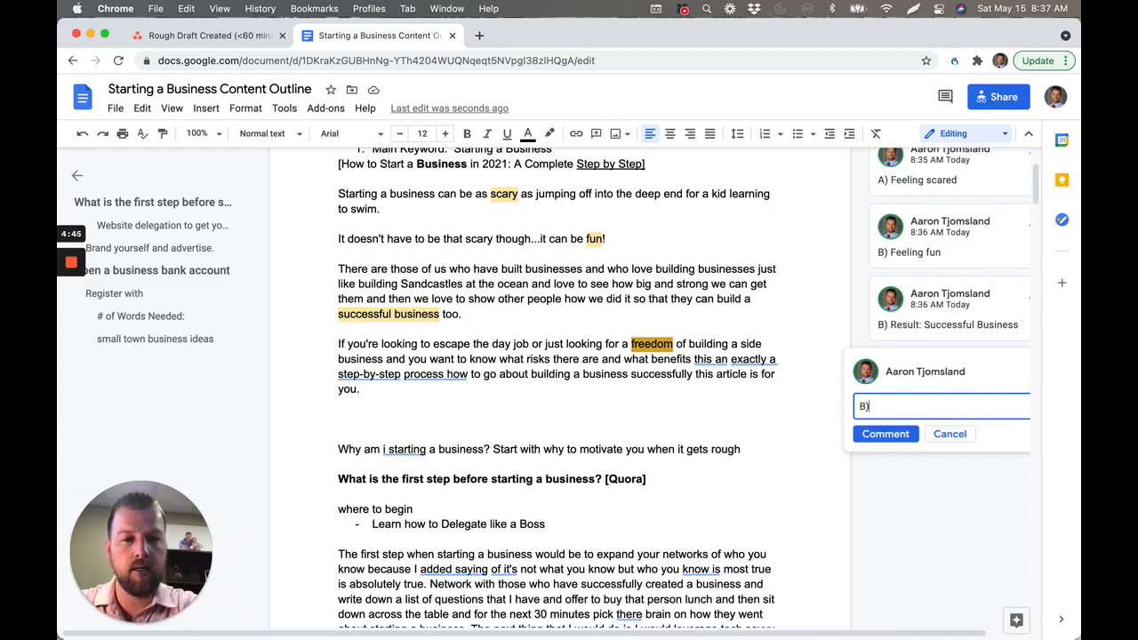
{"action": "type", "text": "Feeling: free"}
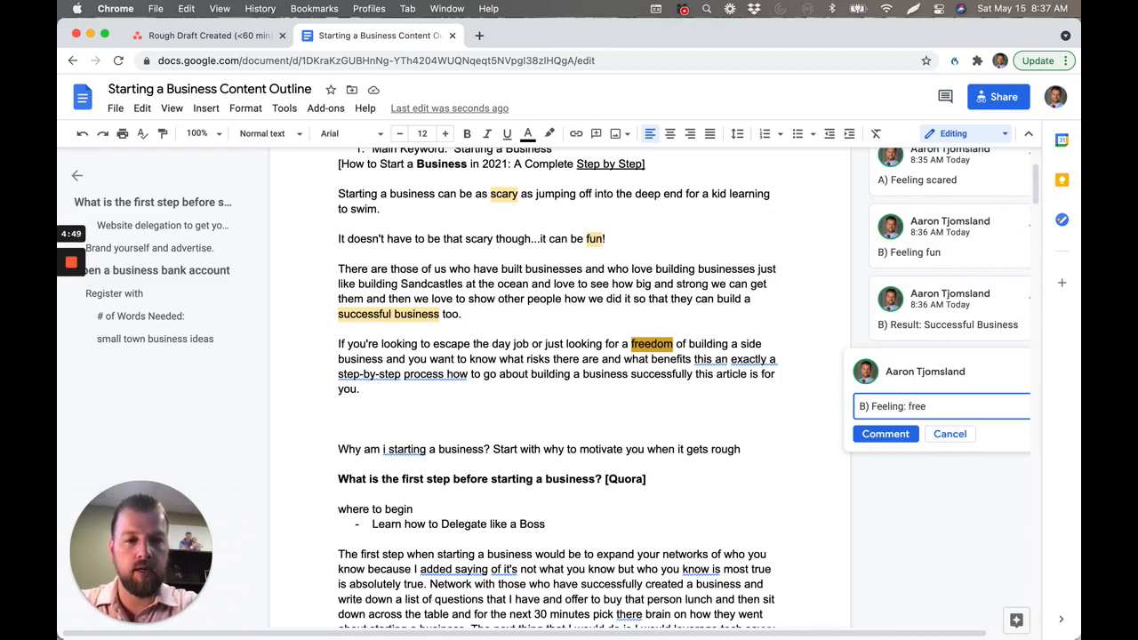
{"action": "left_click", "coordinate": [885, 433]}
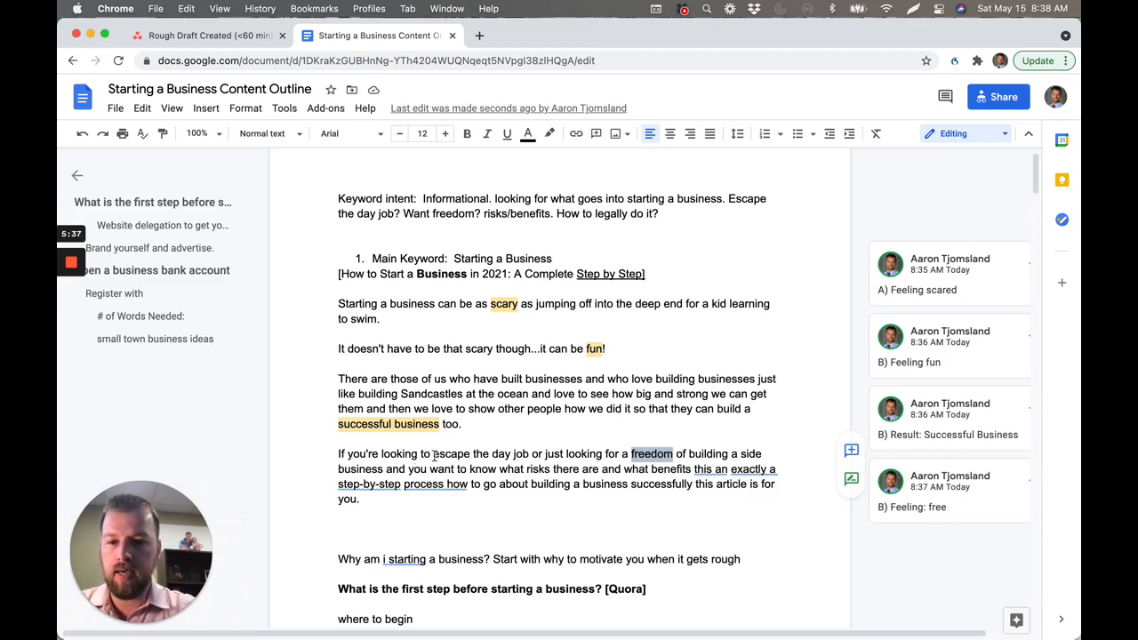
Select 'escape the day job' and post the comment 'A) circumstance of job feeling trapped'.
{"action": "left_click_drag", "start_coordinate": [434, 454], "coordinate": [526, 453]}
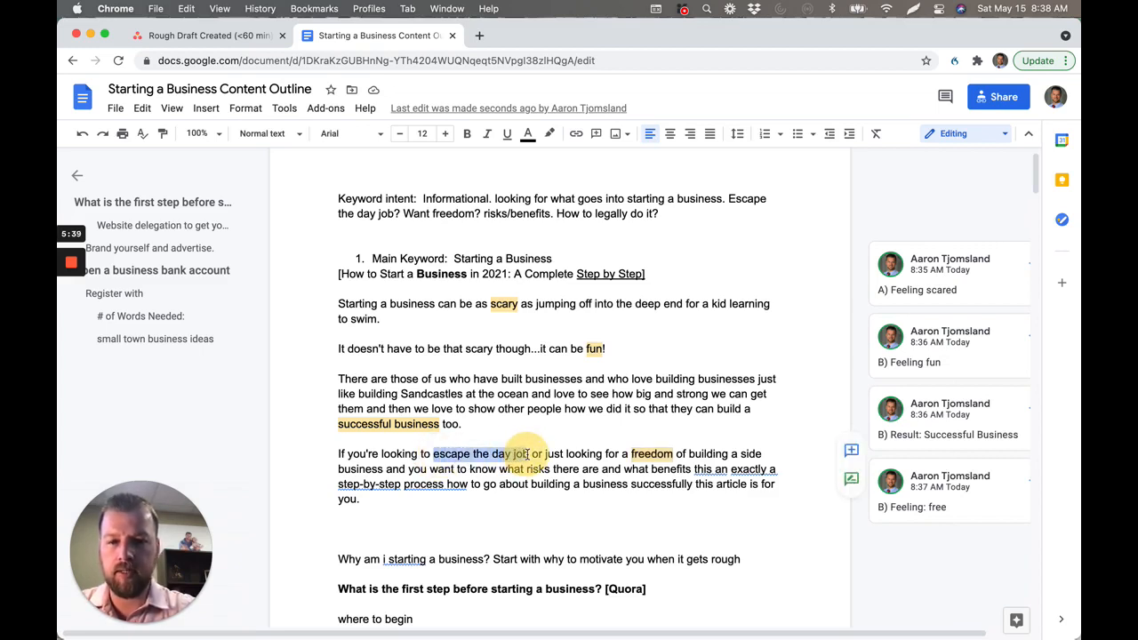
{"action": "right_click", "coordinate": [480, 453]}
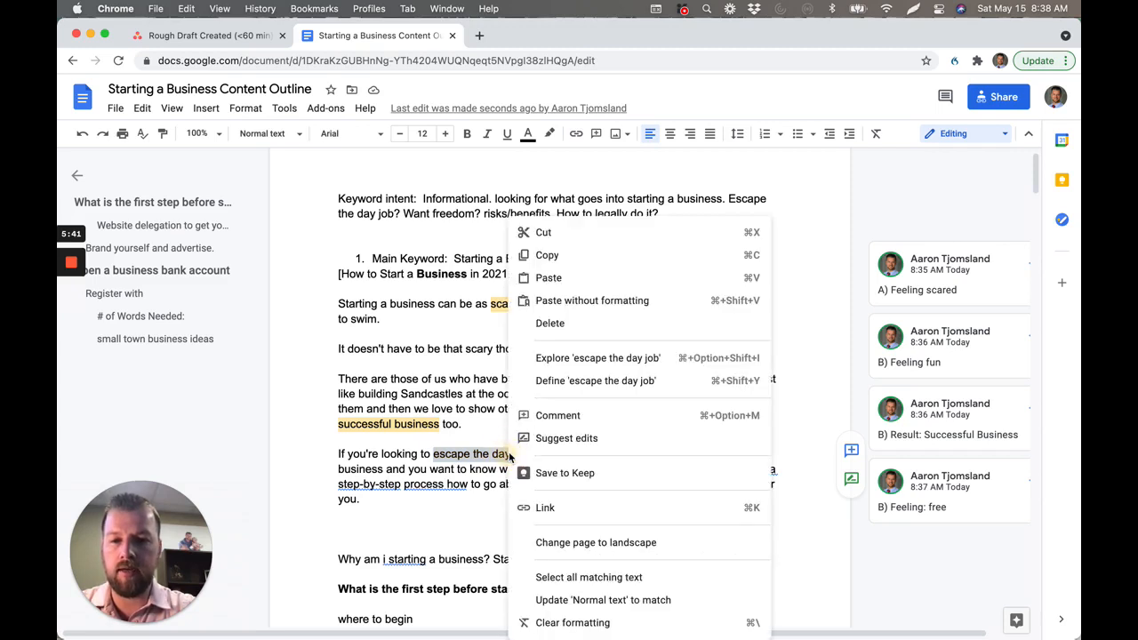
{"action": "mouse_move", "coordinate": [558, 416]}
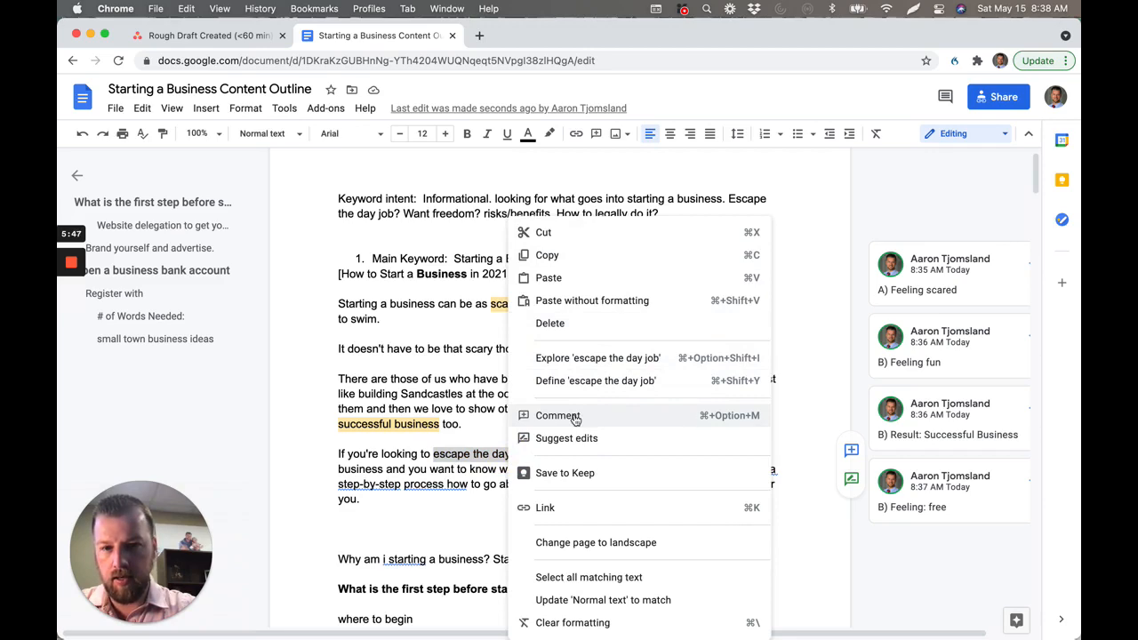
{"action": "left_click", "coordinate": [558, 416]}
{"action": "type", "text": "A) circumstance of job feeling trap"}
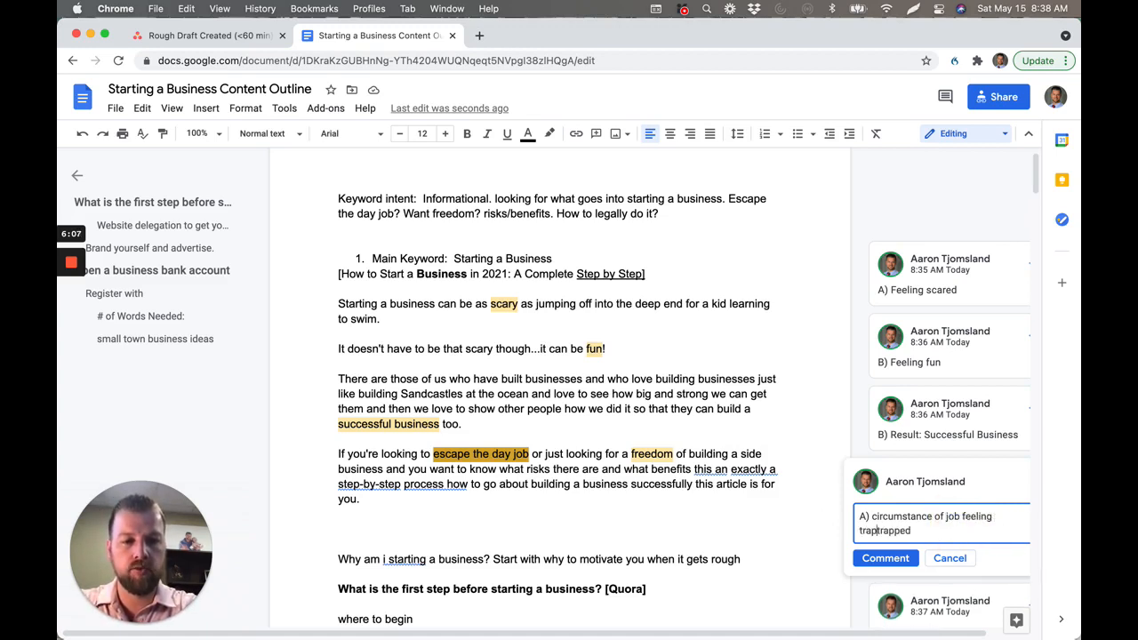
{"action": "type", "text": "trapped"}
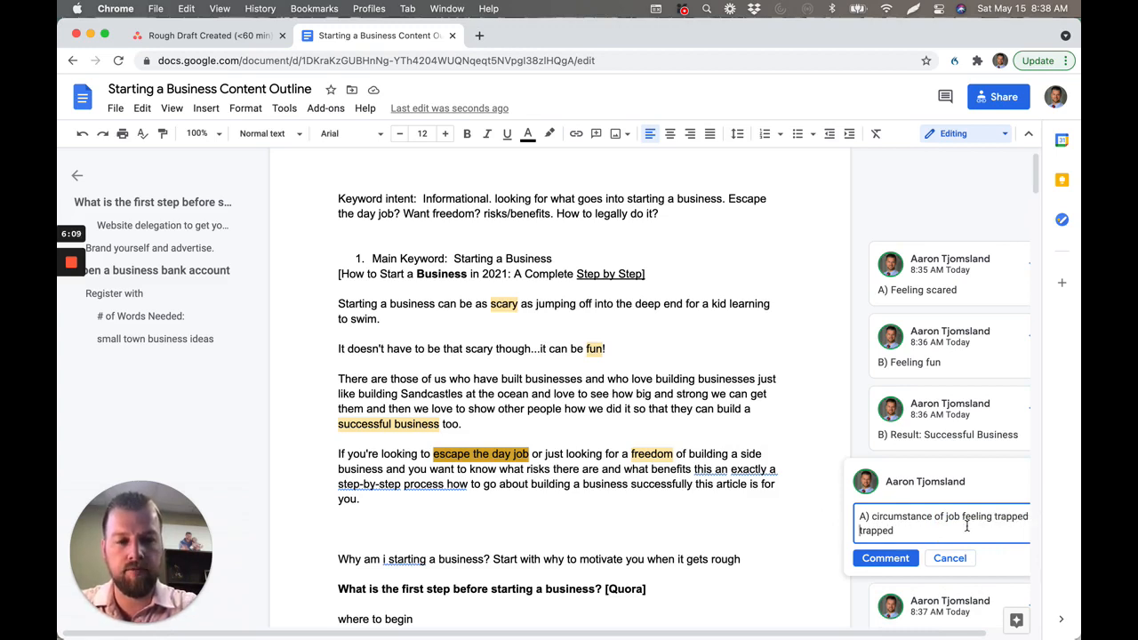
{"action": "left_click", "coordinate": [885, 558]}
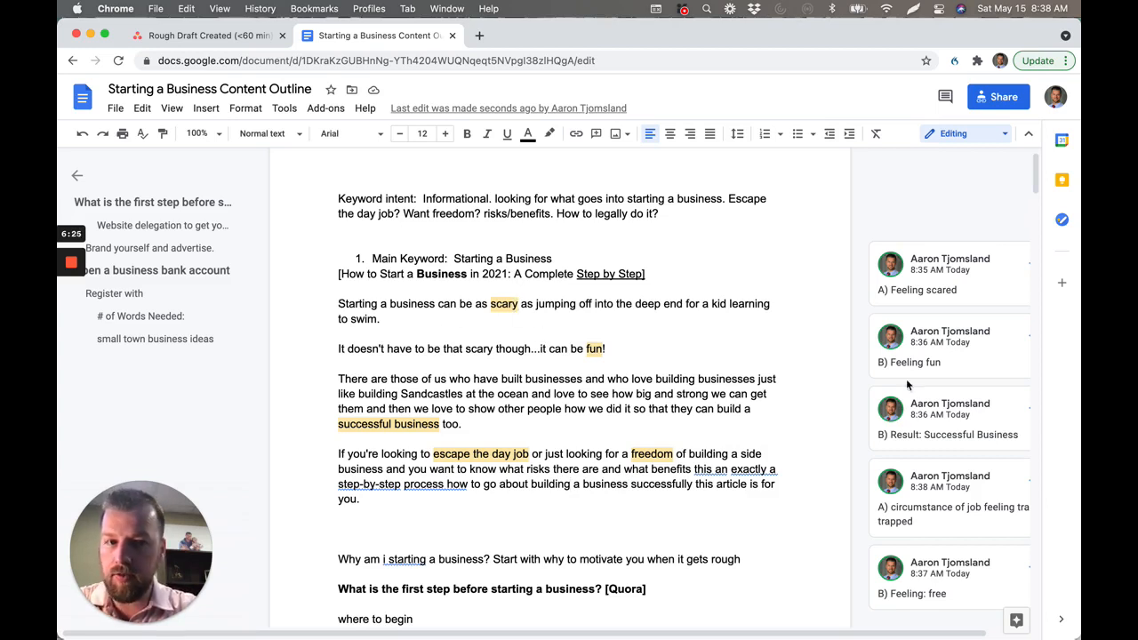
{"action": "mouse_move", "coordinate": [495, 306]}
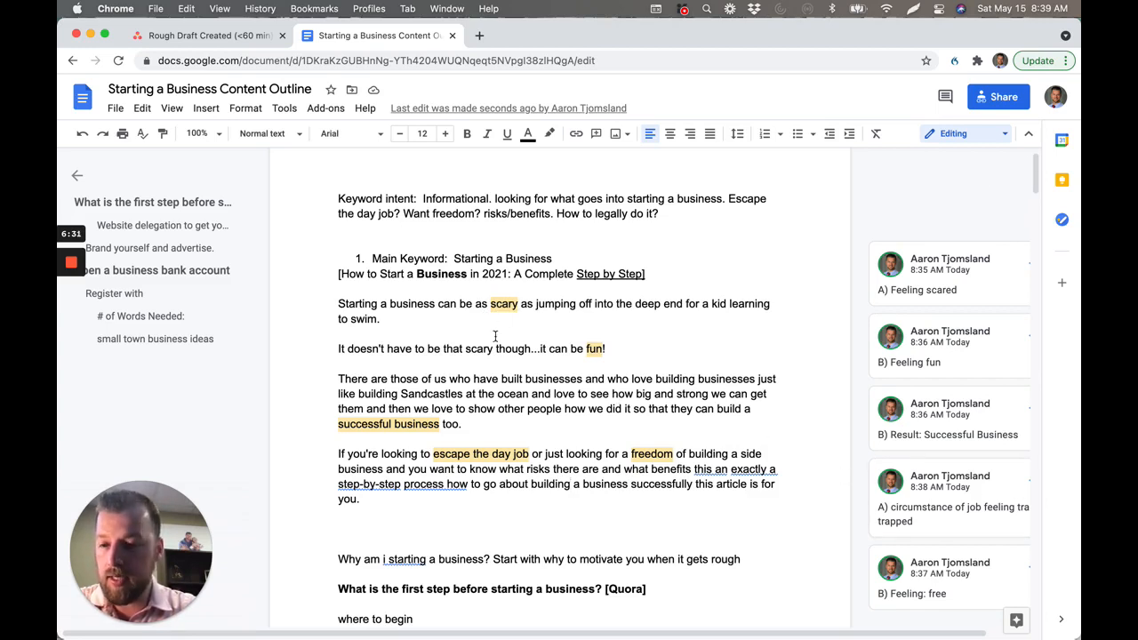
{"action": "mouse_move", "coordinate": [629, 437]}
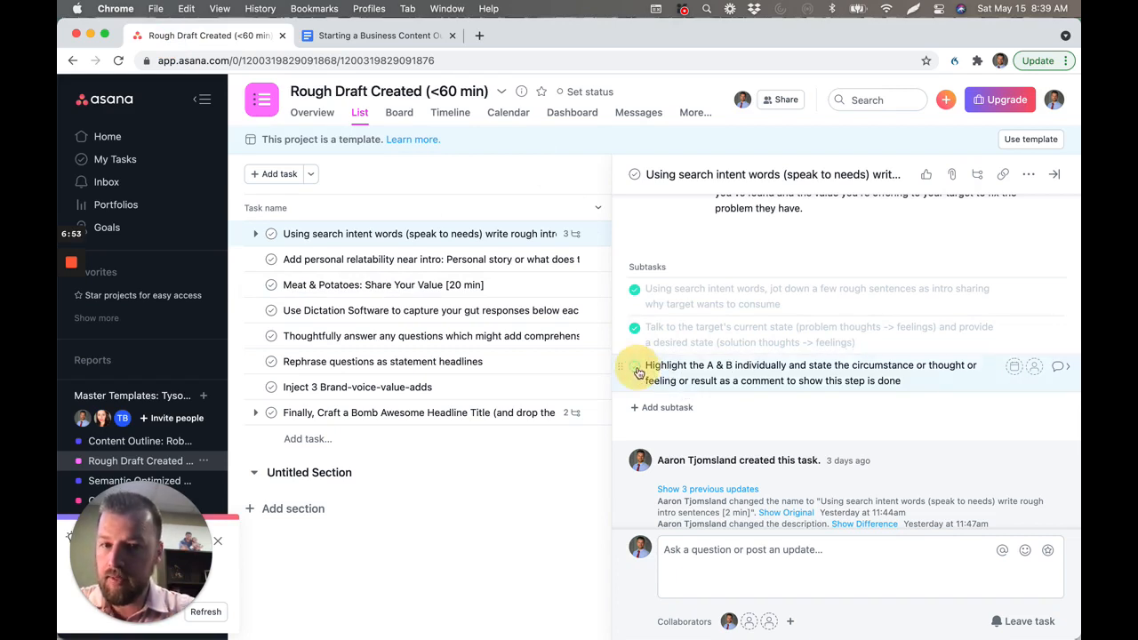
Check off the 'Highlight the A & B' subtask, then mark the parent intro-writing task complete.
{"action": "left_click", "coordinate": [635, 367]}
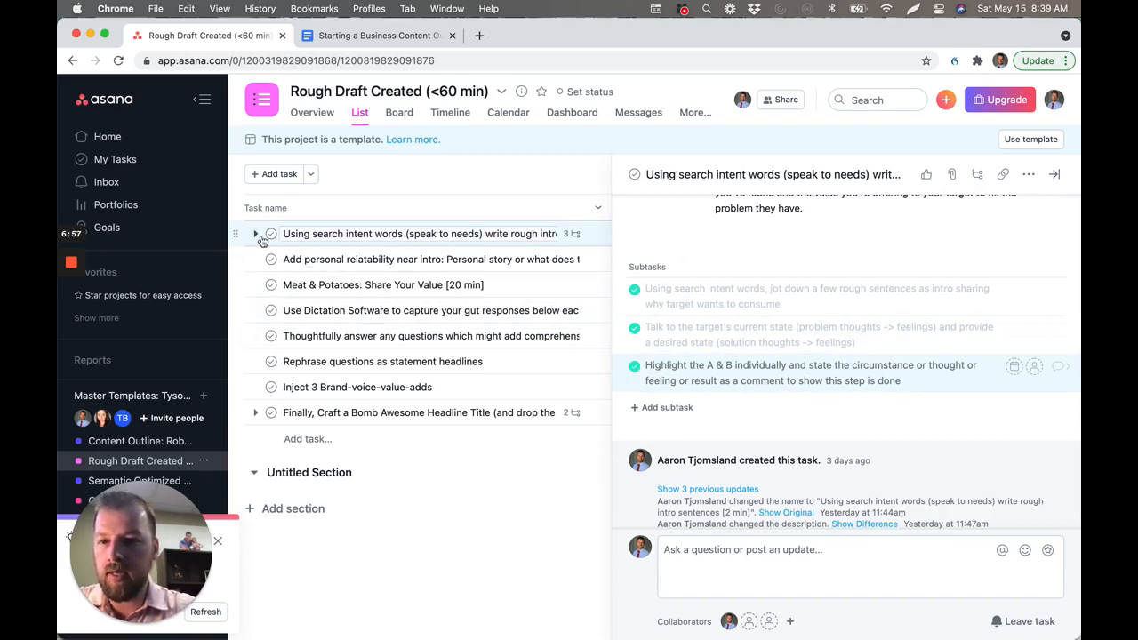
{"action": "left_click", "coordinate": [418, 233]}
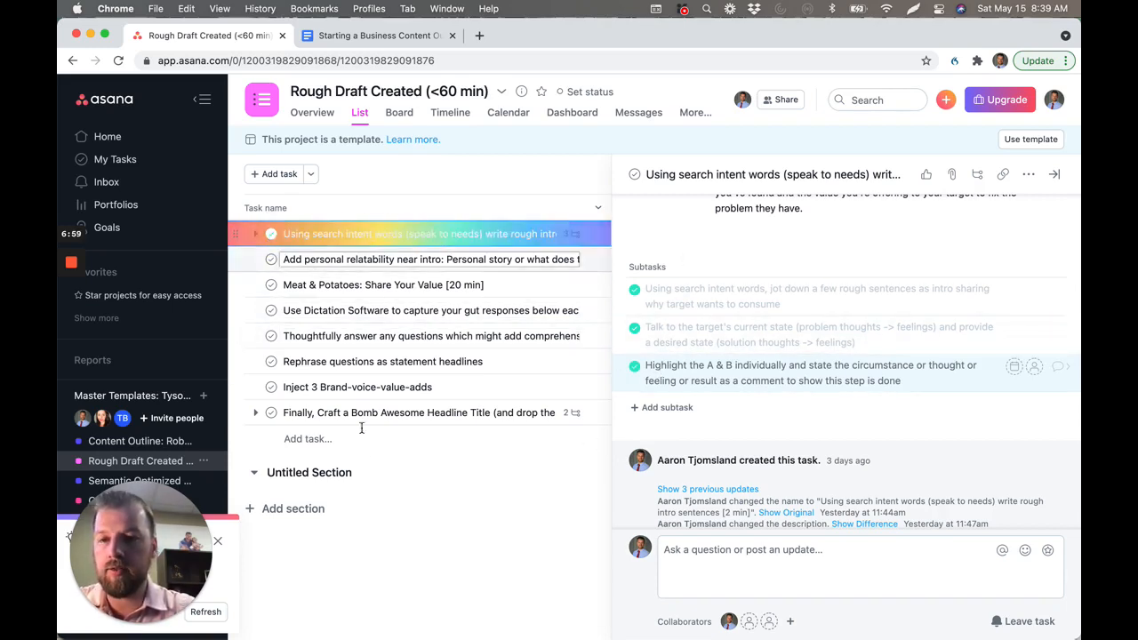
{"action": "left_click", "coordinate": [633, 175]}
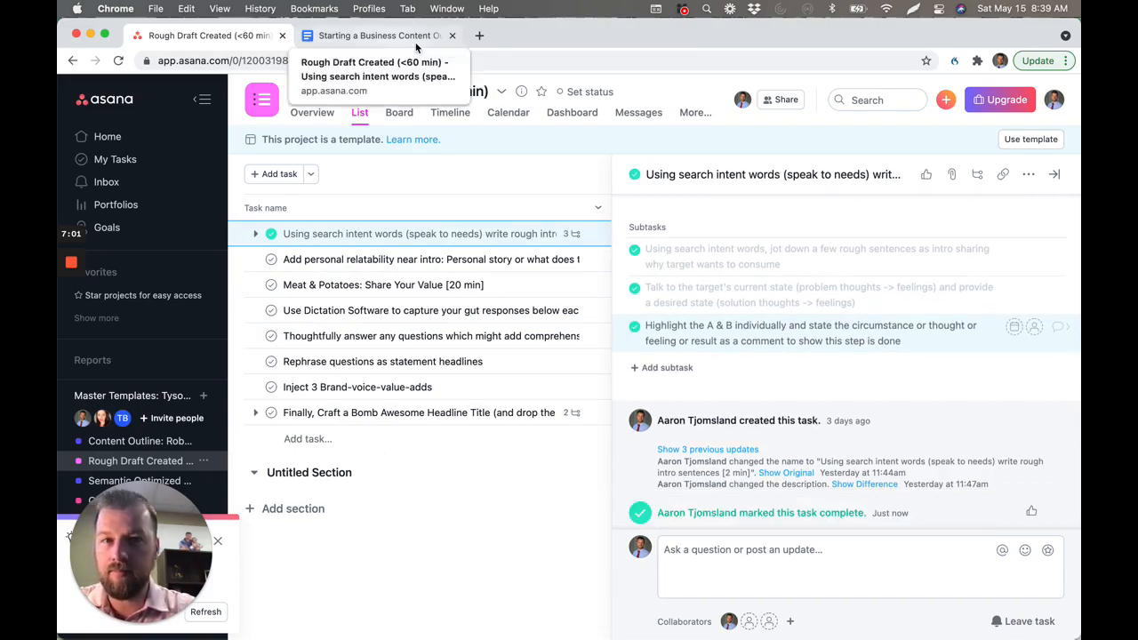